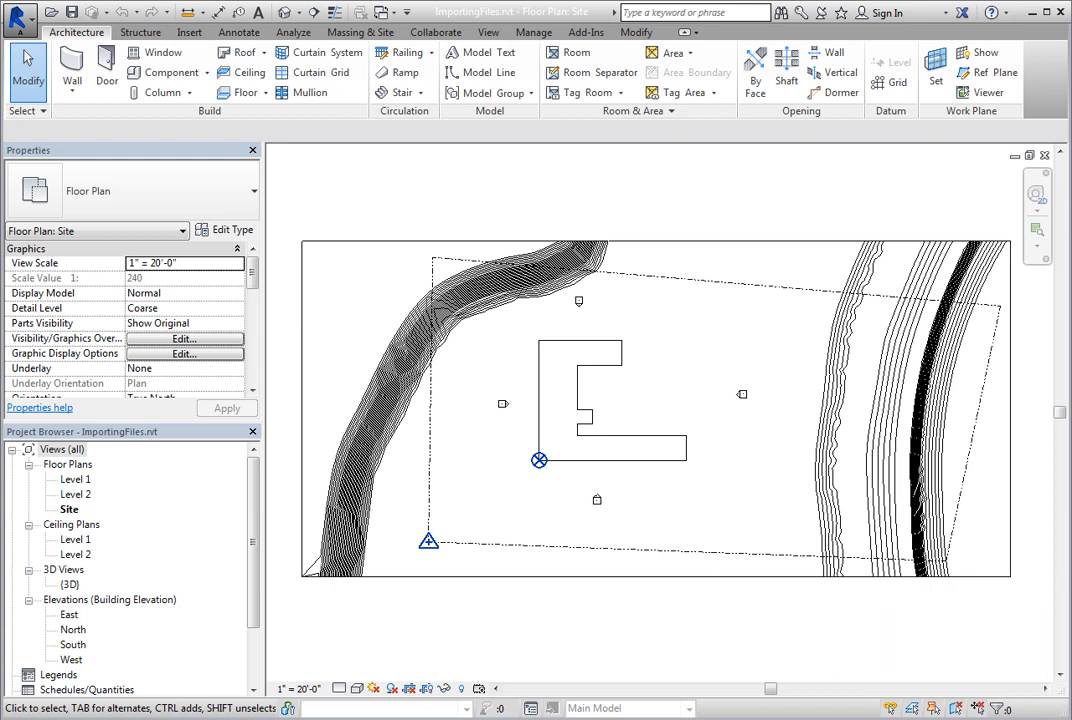
# Step: Switch the ribbon to the Insert tab to reach the linking and import tools
pyautogui.click(189, 31)
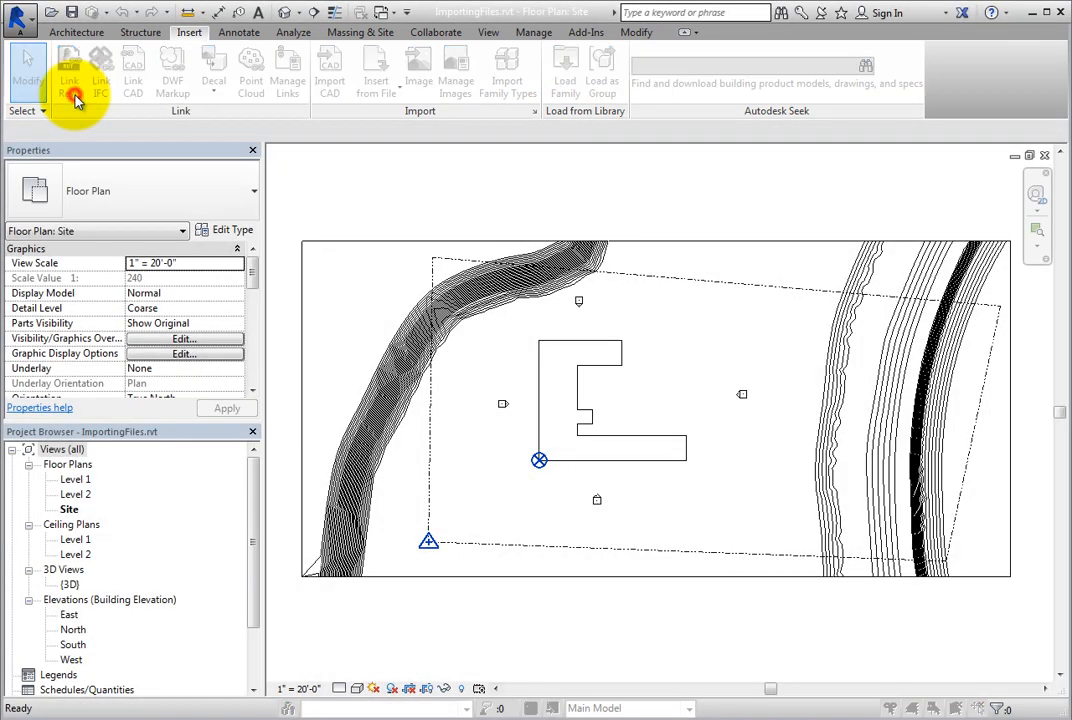
# Step: Link RevitLink.rvt into the site plan with Auto - Origin to Origin positioning
pyautogui.click(68, 70)
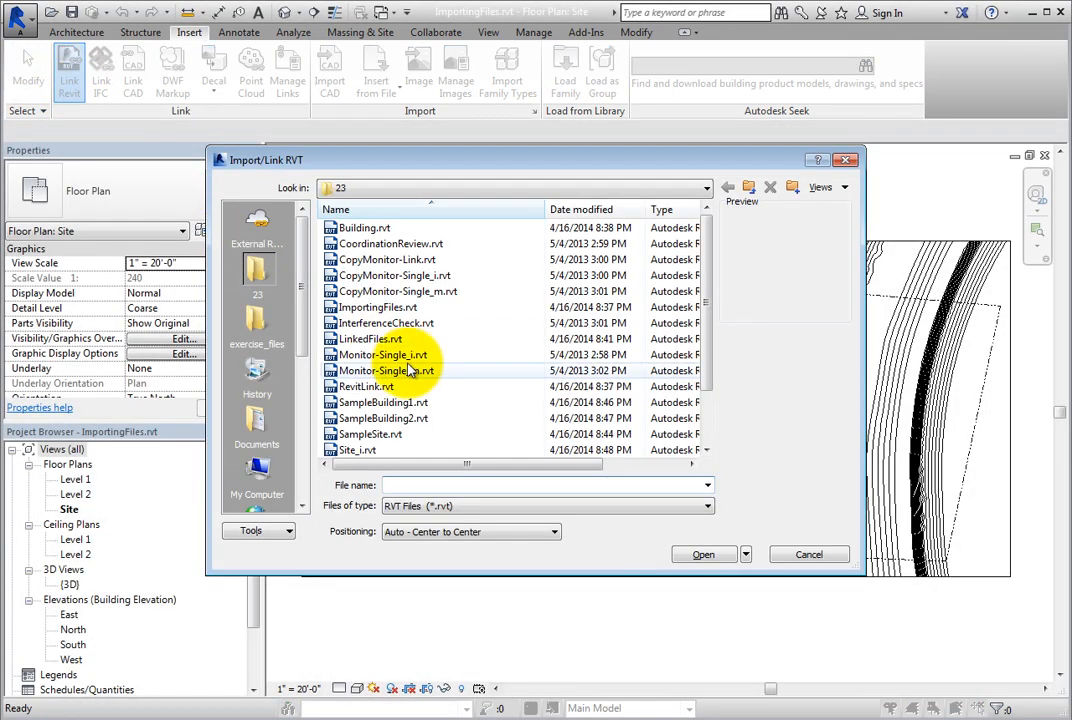
pyautogui.click(367, 386)
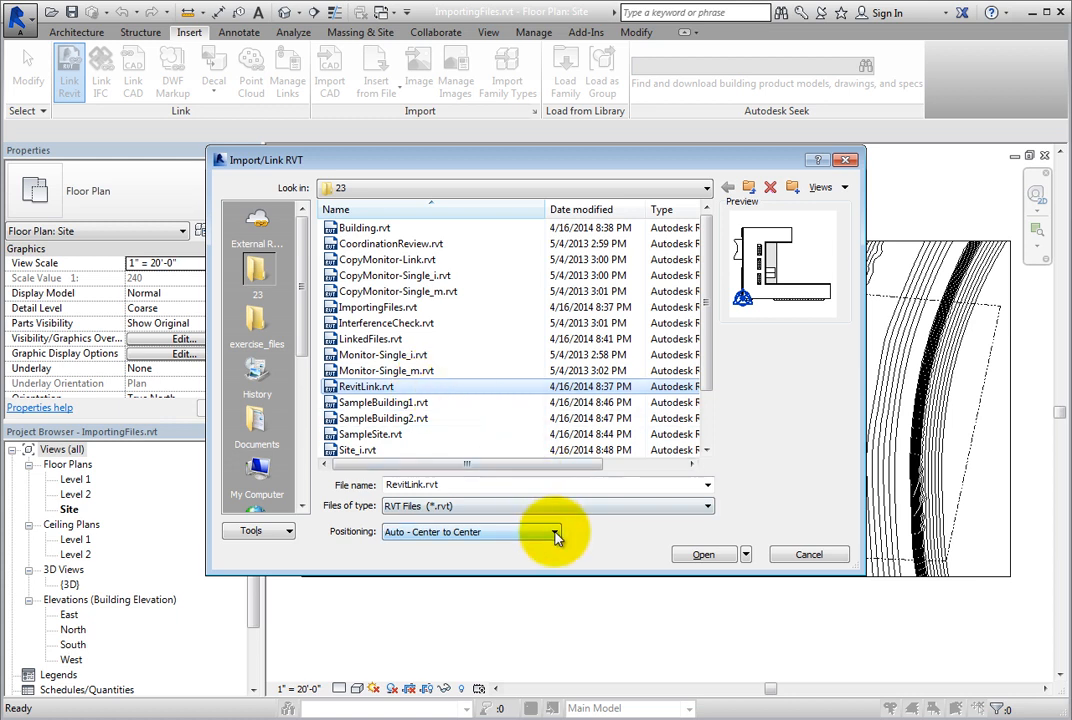
pyautogui.click(557, 531)
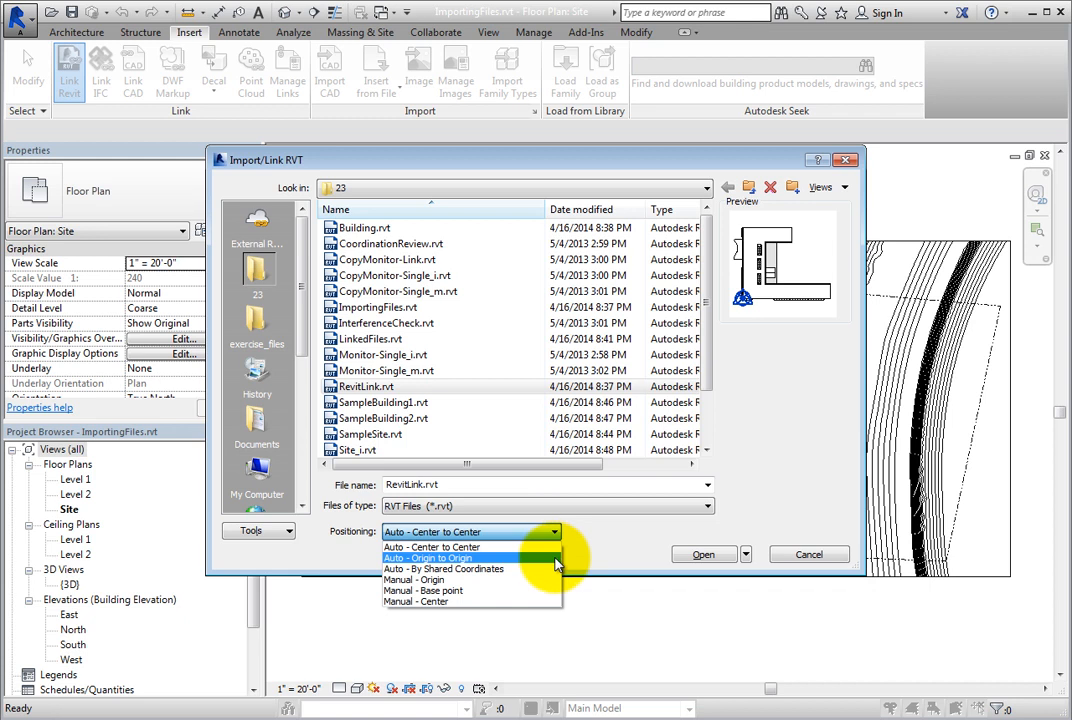
pyautogui.click(428, 558)
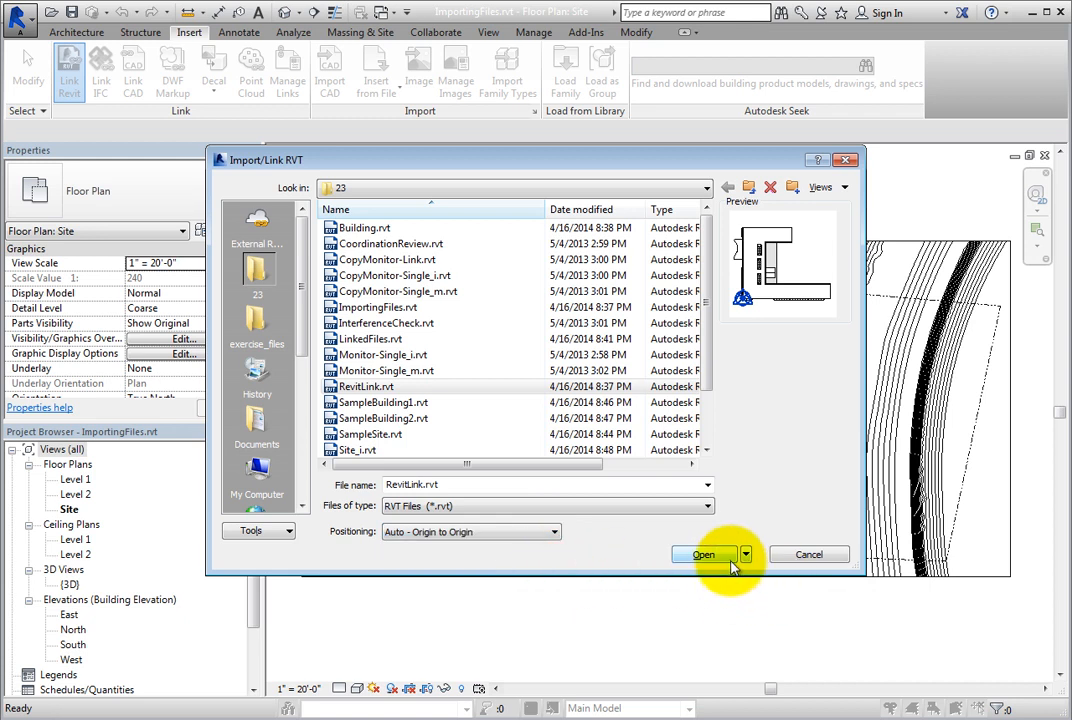
pyautogui.click(704, 554)
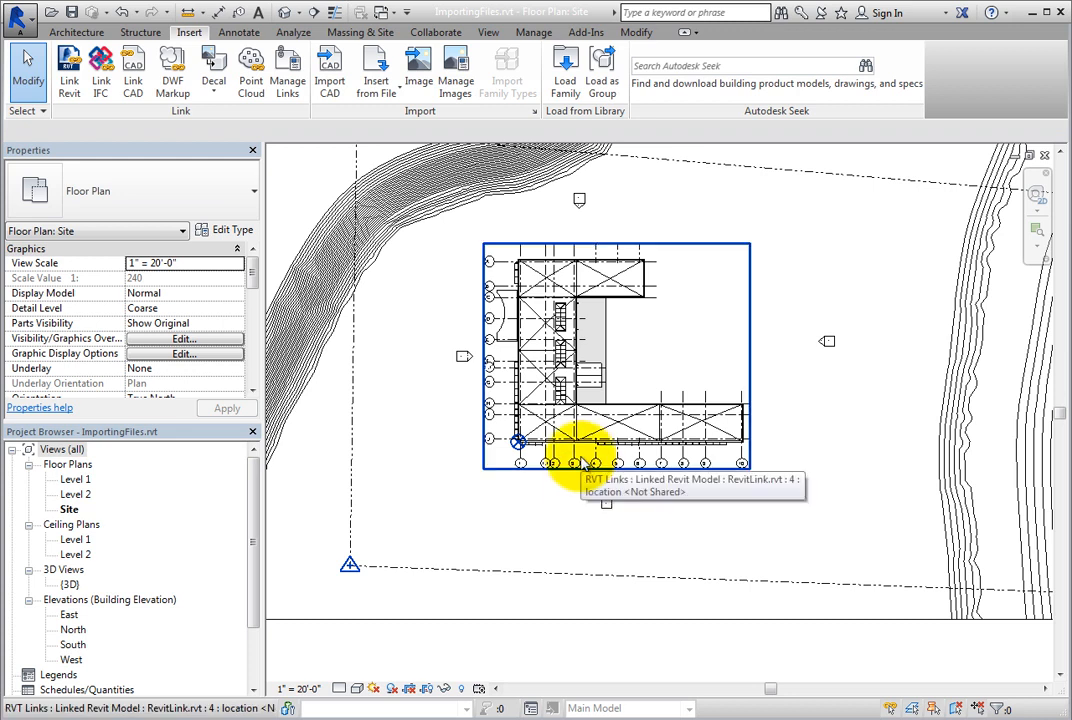
# Step: Select the linked RevitLink.rvt building to show its link properties
pyautogui.click(578, 455)
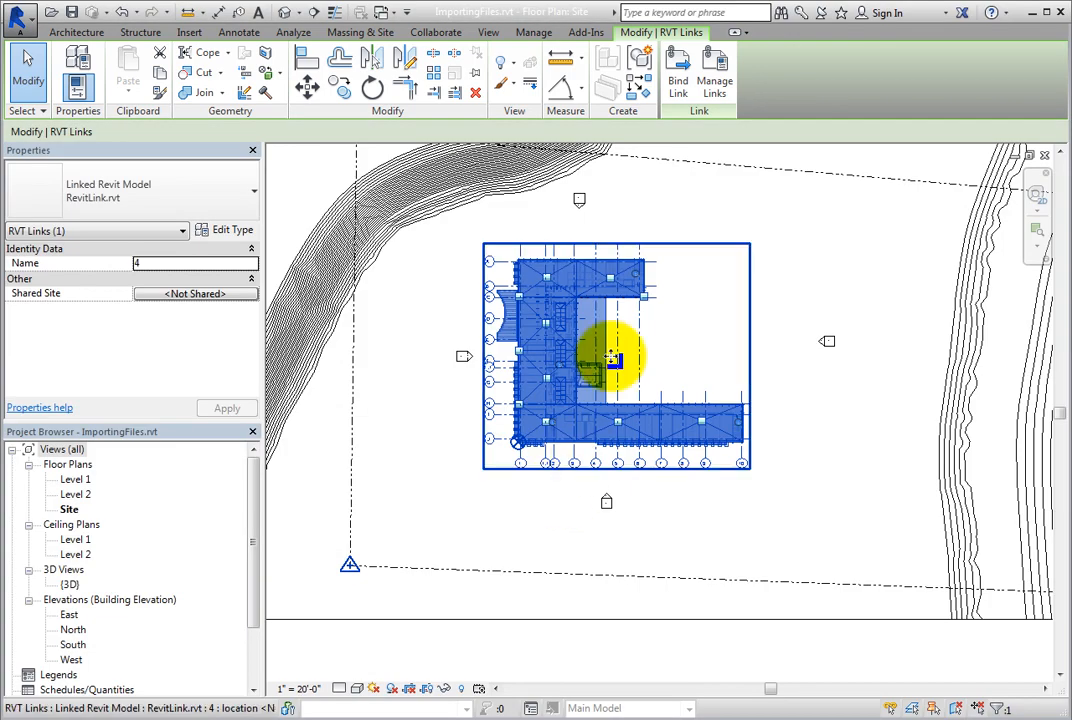
pyautogui.moveTo(678, 70)
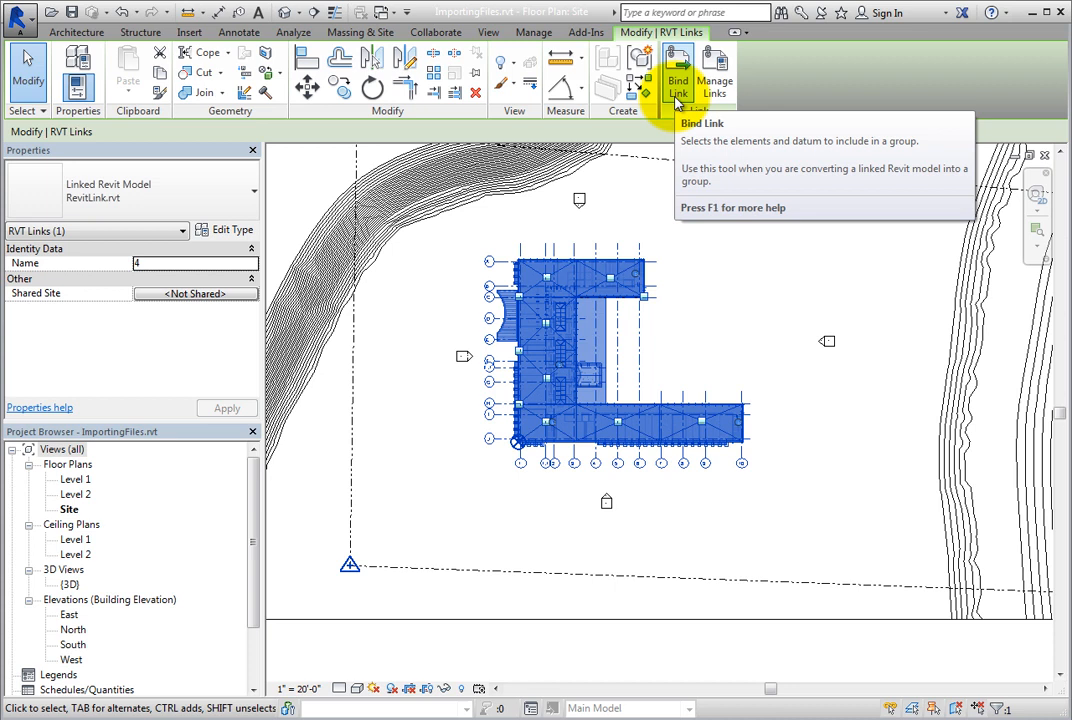
pyautogui.moveTo(715, 72)
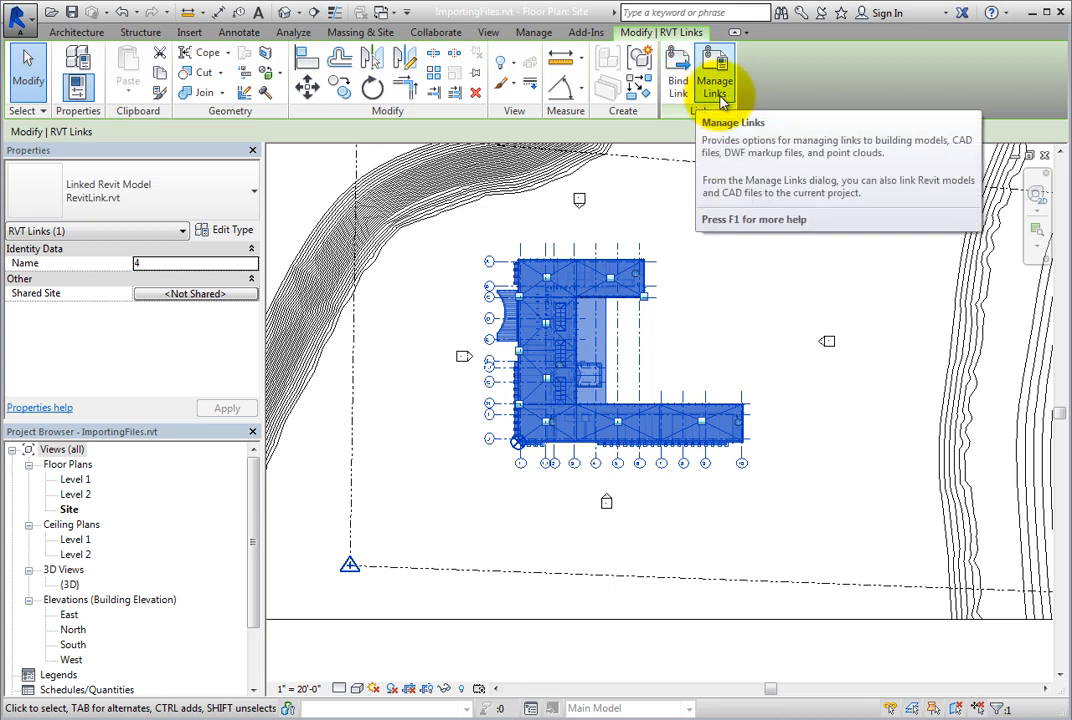
pyautogui.moveTo(605, 123)
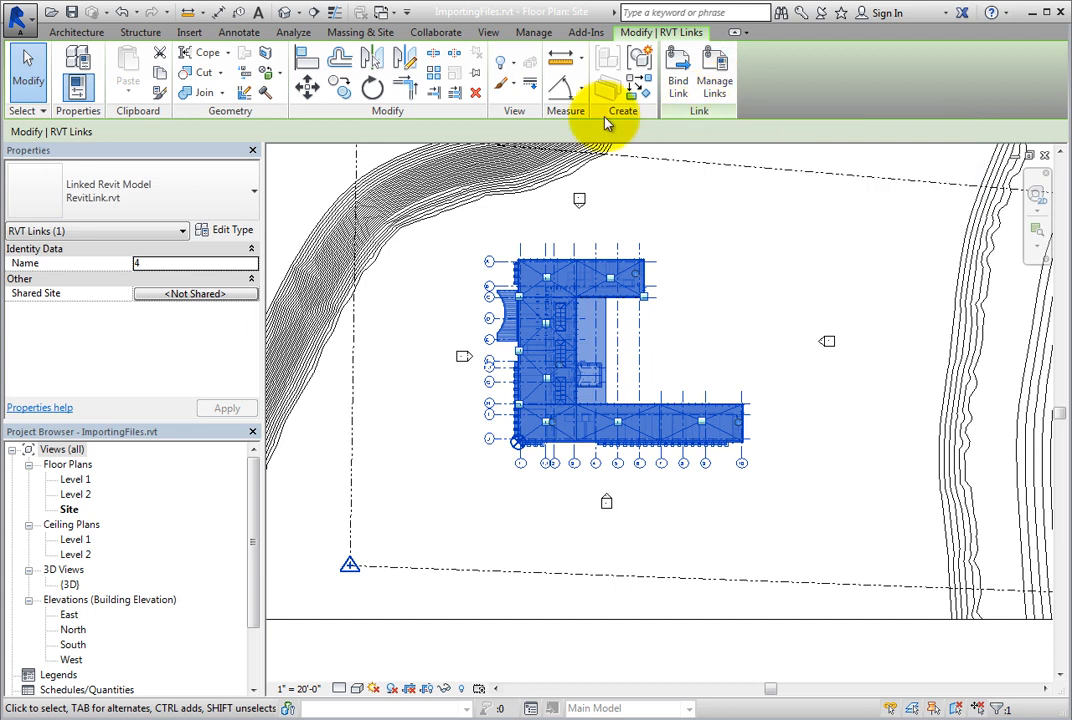
# Step: Browse the Insert and Manage tabs, reselect the link, then clear the selection
pyautogui.click(190, 32)
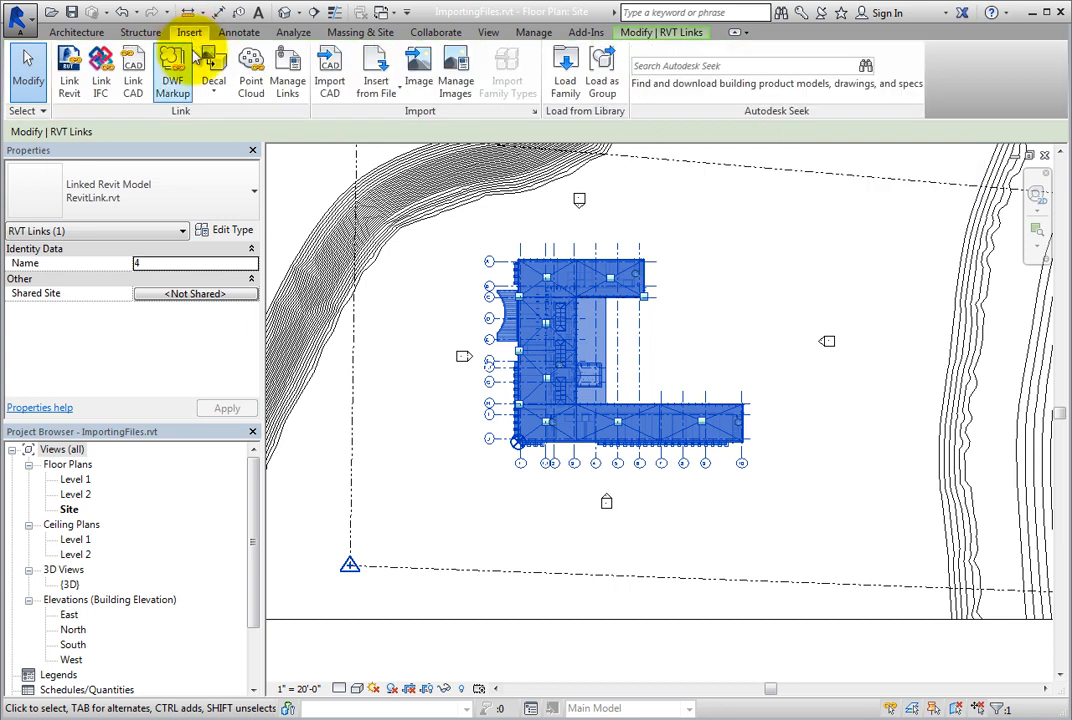
pyautogui.click(534, 32)
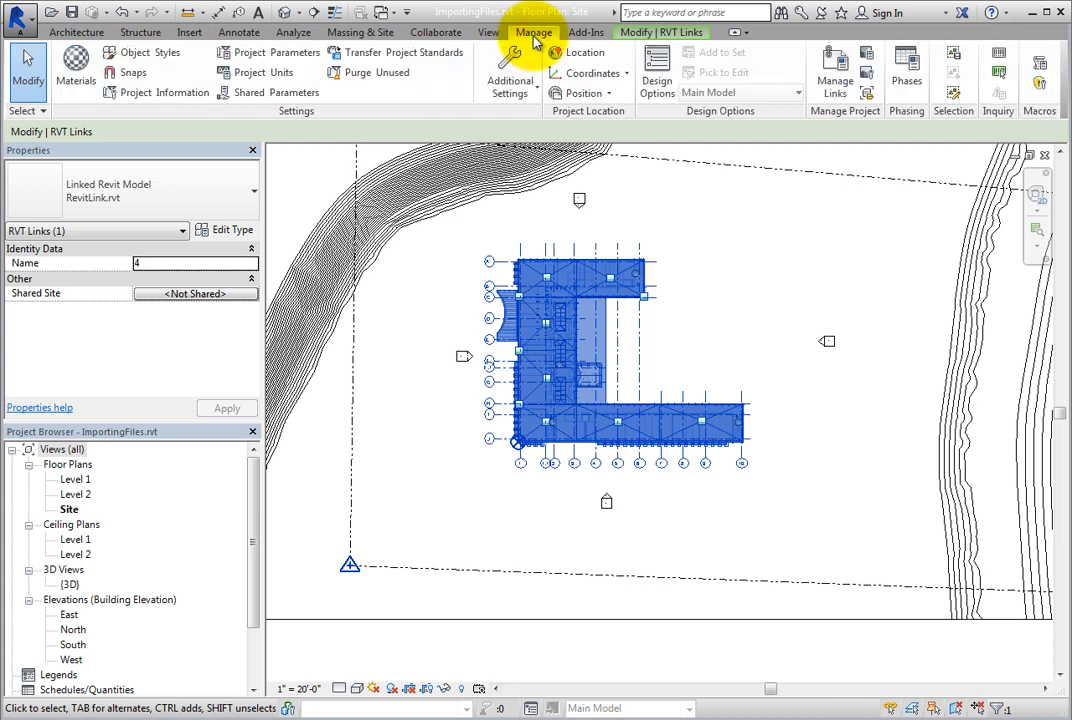
pyautogui.click(634, 32)
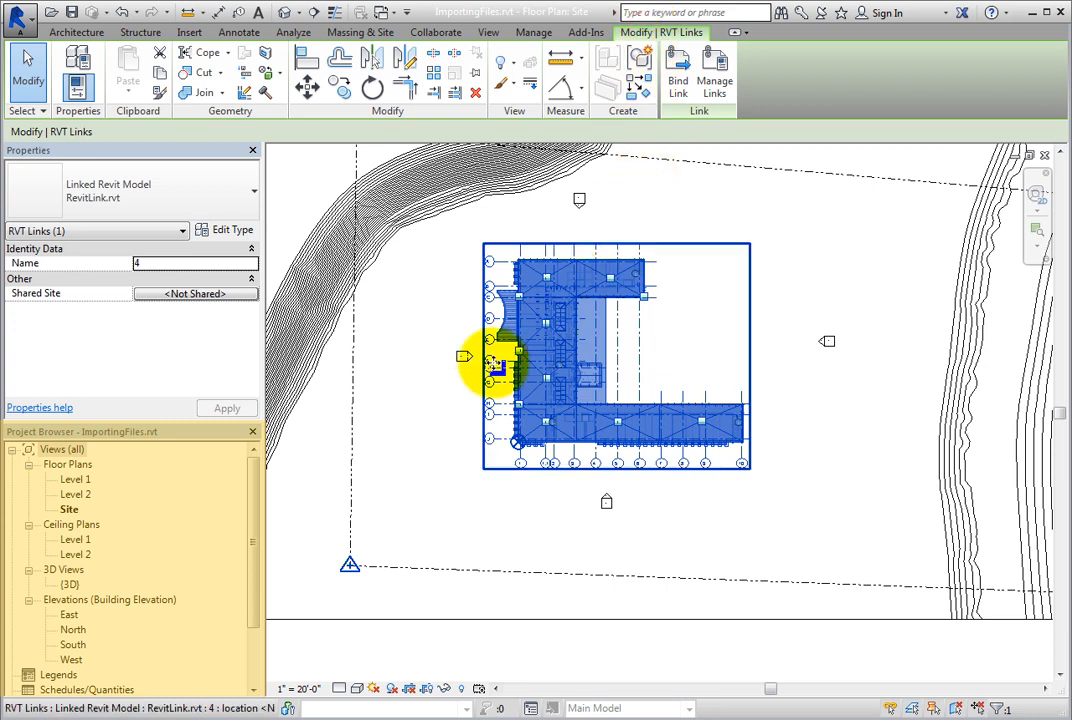
pyautogui.click(189, 32)
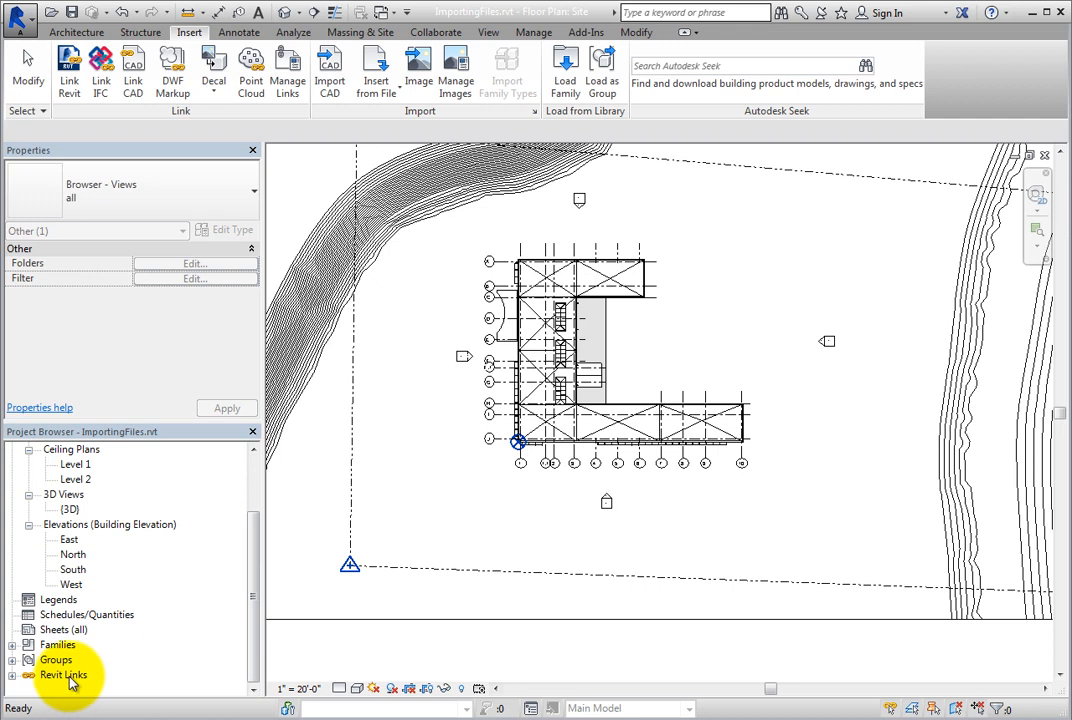
# Step: Open Manage Links from the Revit Links group's right-click menu in the Project Browser
pyautogui.rightClick(65, 674)
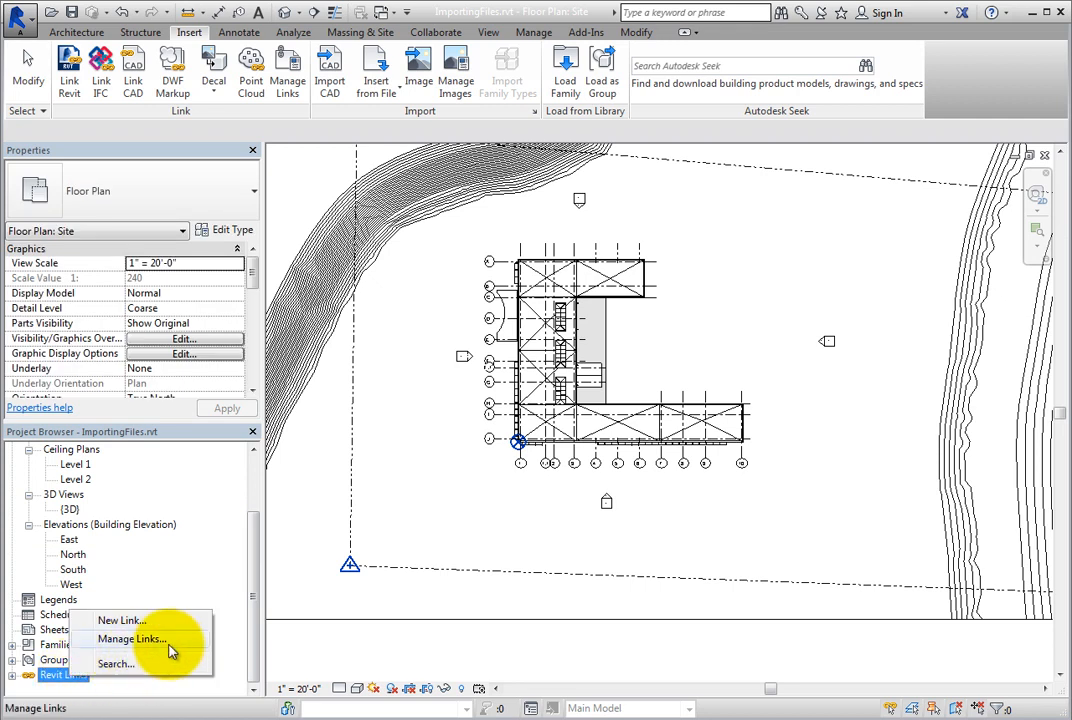
pyautogui.click(129, 638)
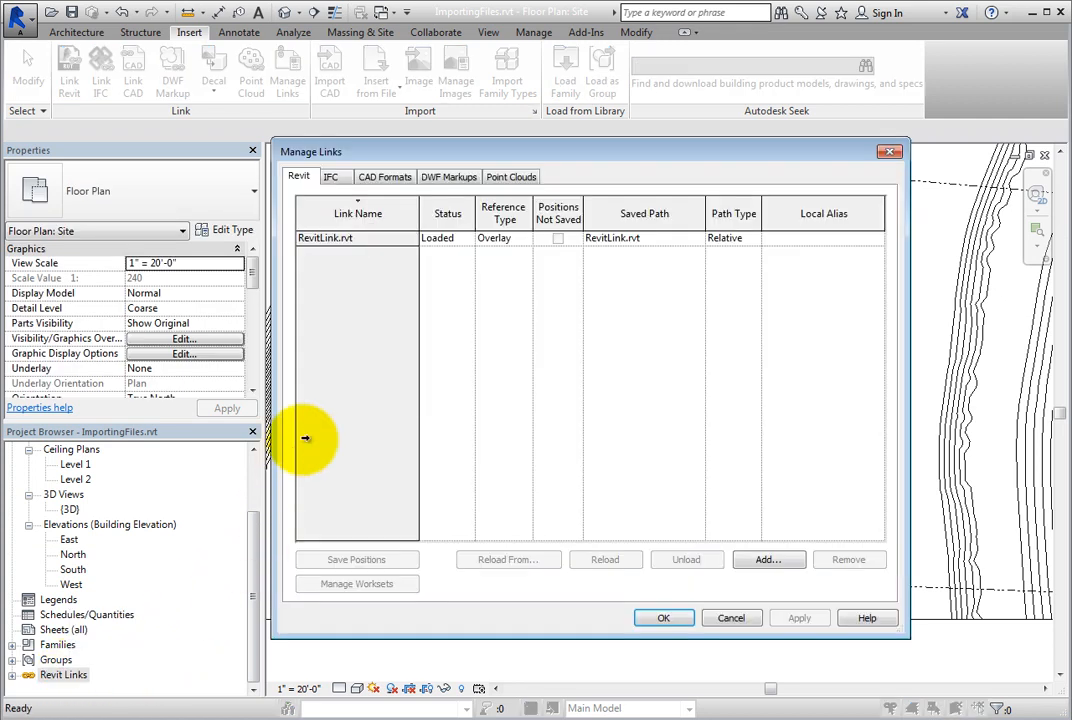
pyautogui.moveTo(347, 352)
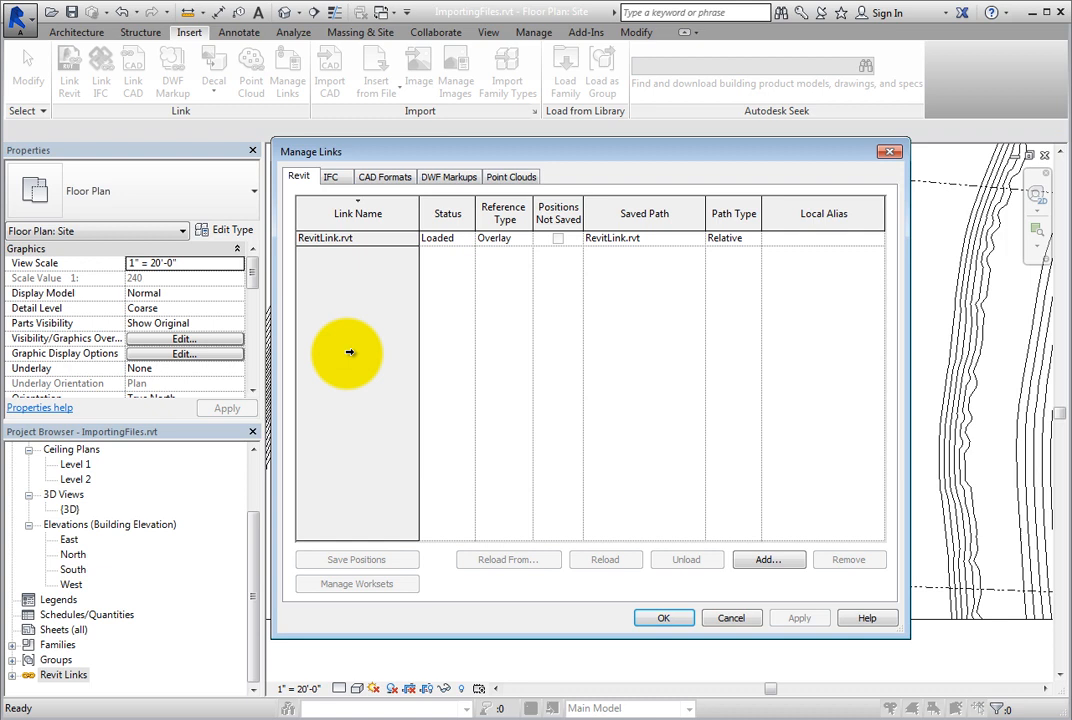
pyautogui.click(335, 176)
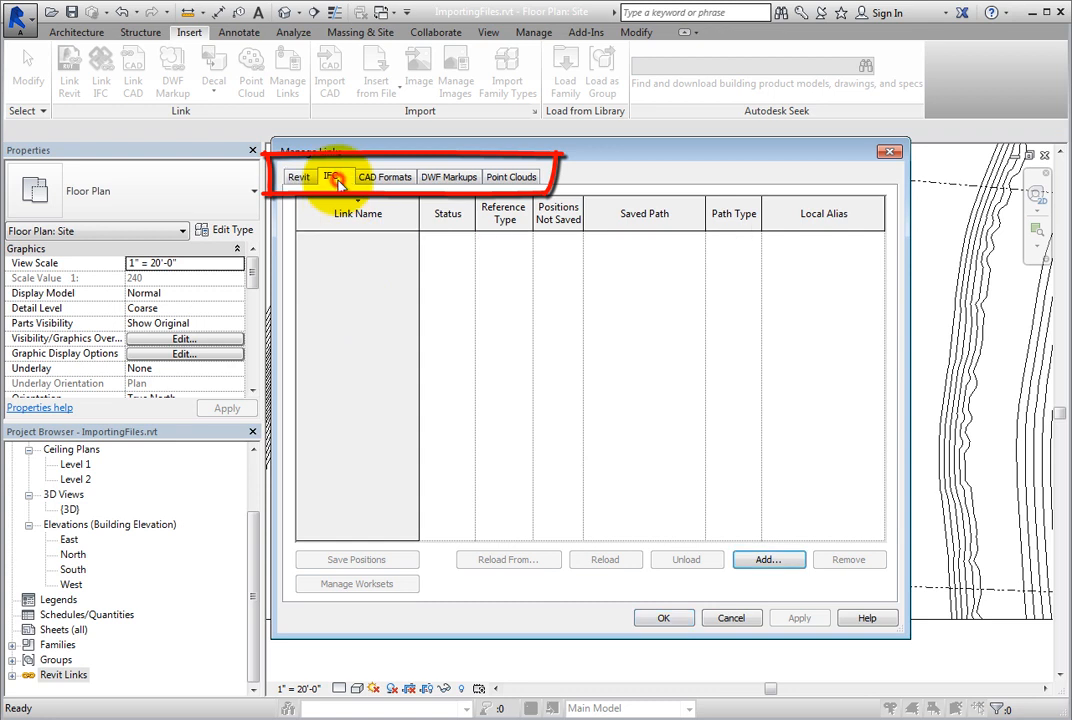
pyautogui.click(385, 176)
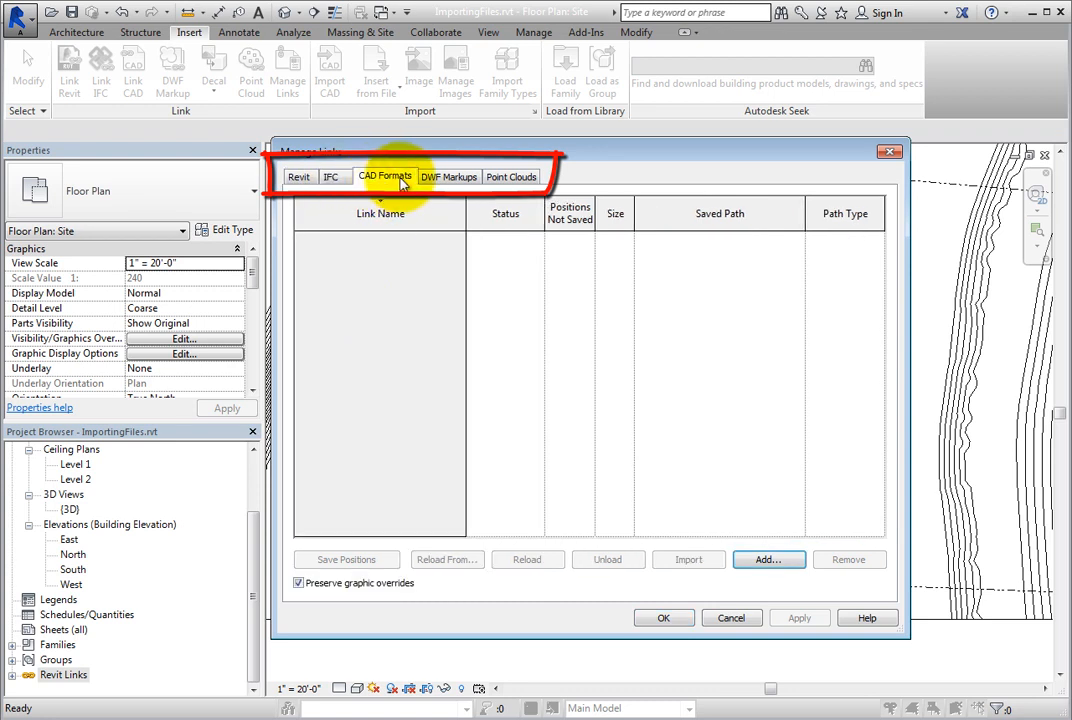
pyautogui.click(449, 177)
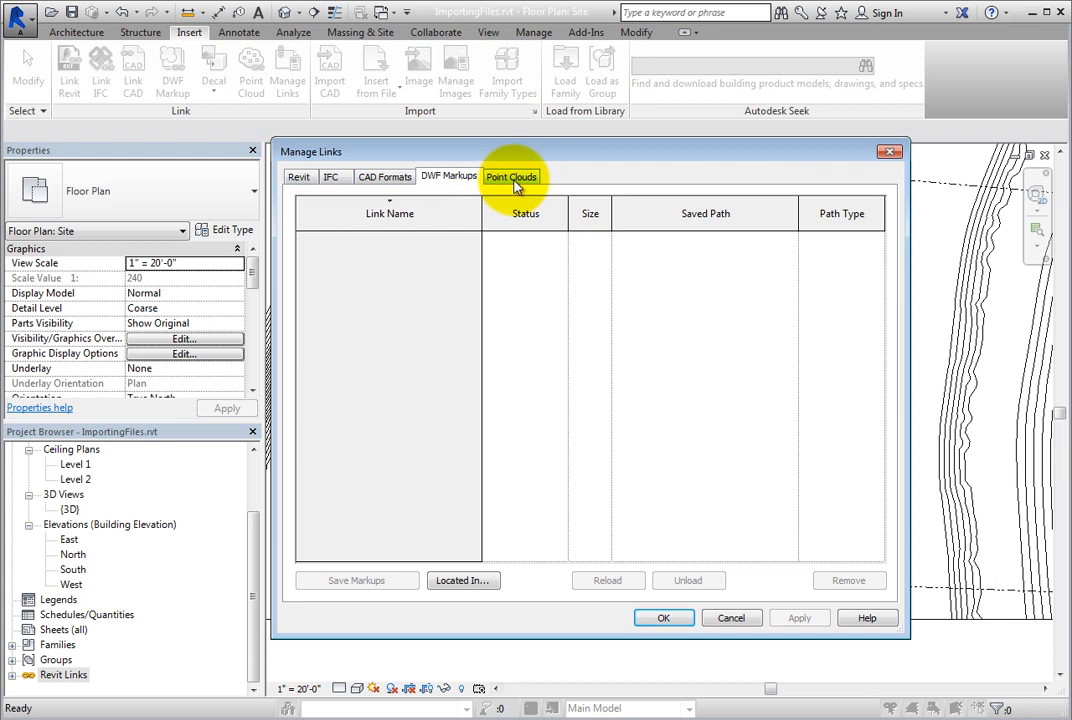
pyautogui.click(511, 176)
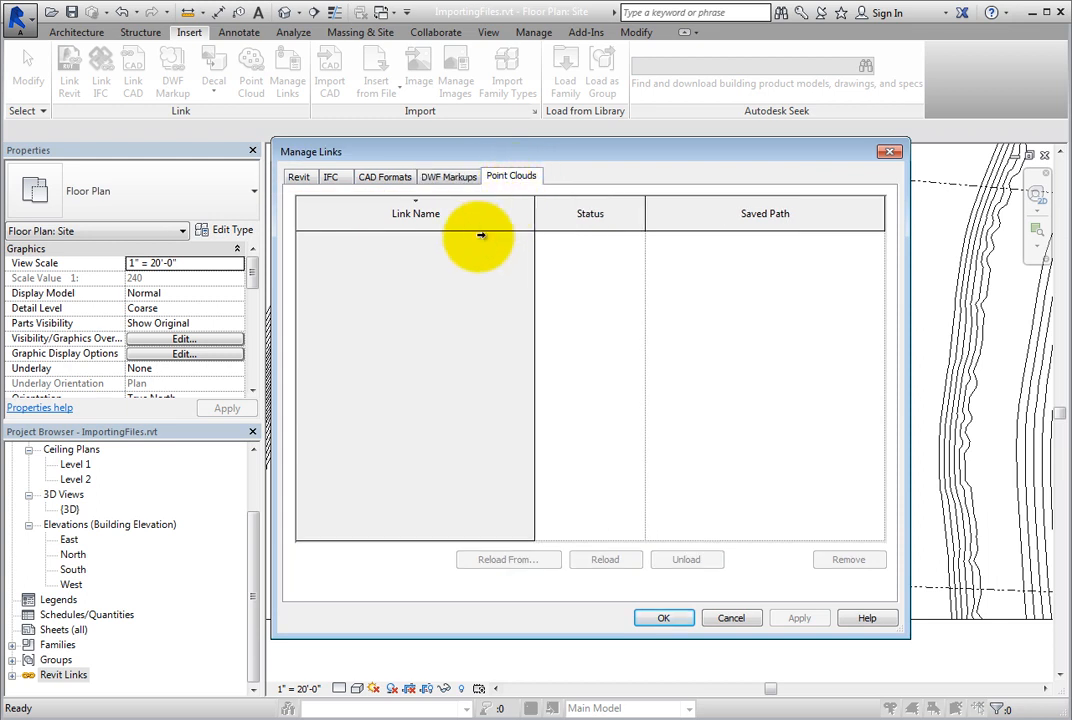
pyautogui.click(298, 176)
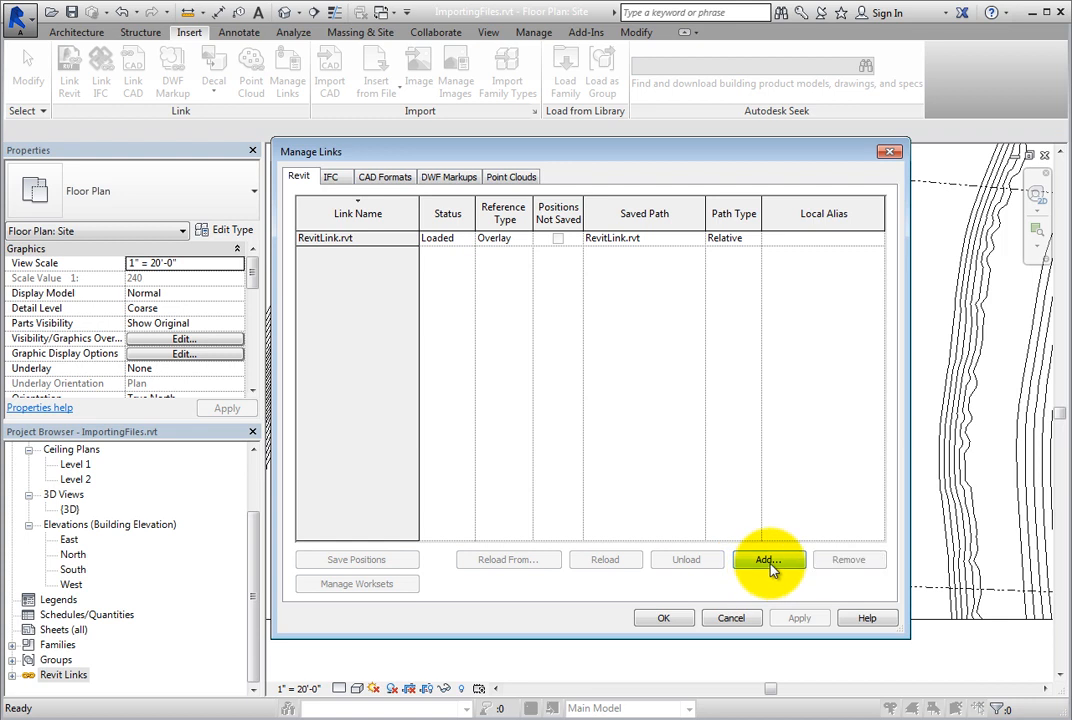
pyautogui.click(768, 559)
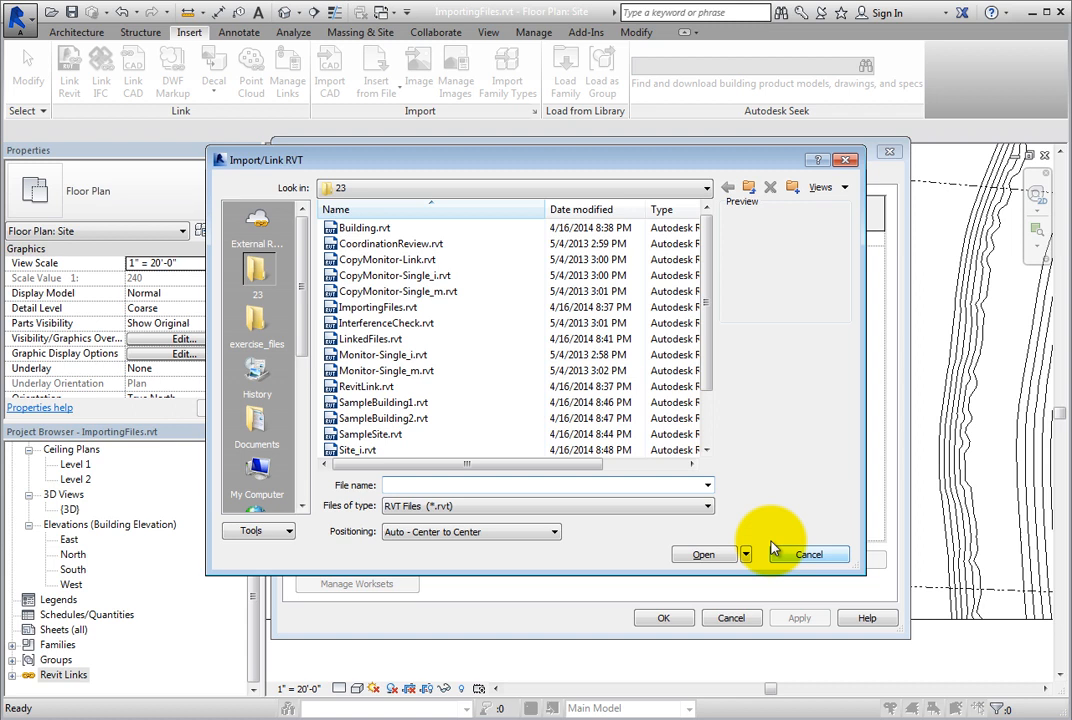
pyautogui.moveTo(766, 440)
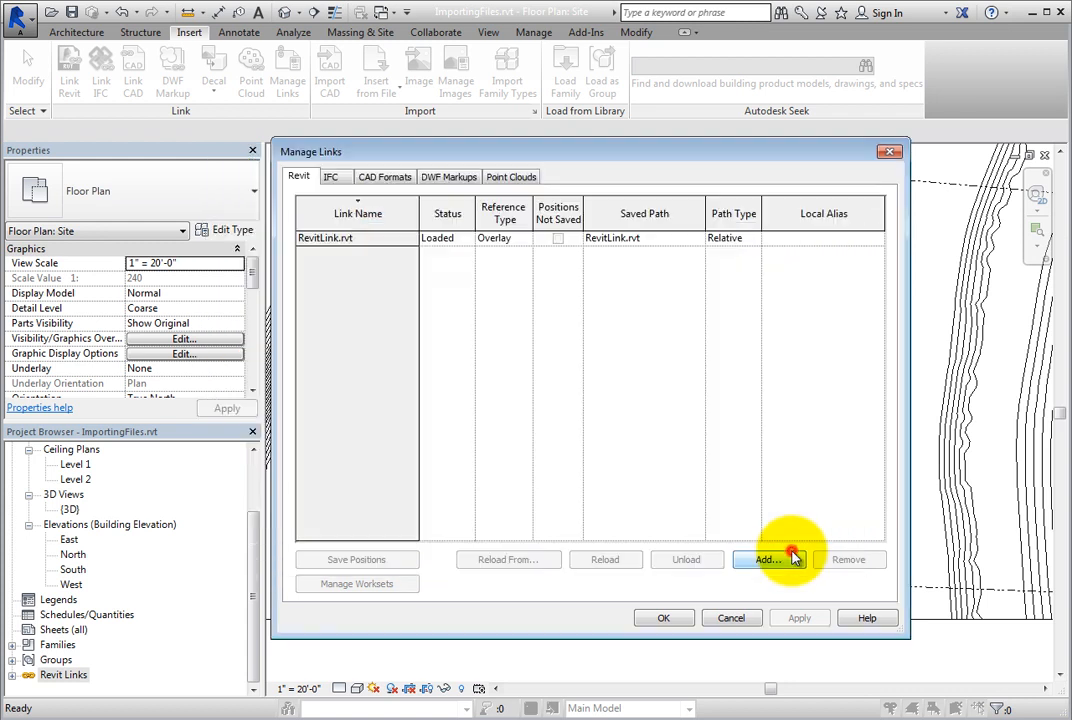
pyautogui.moveTo(458, 310)
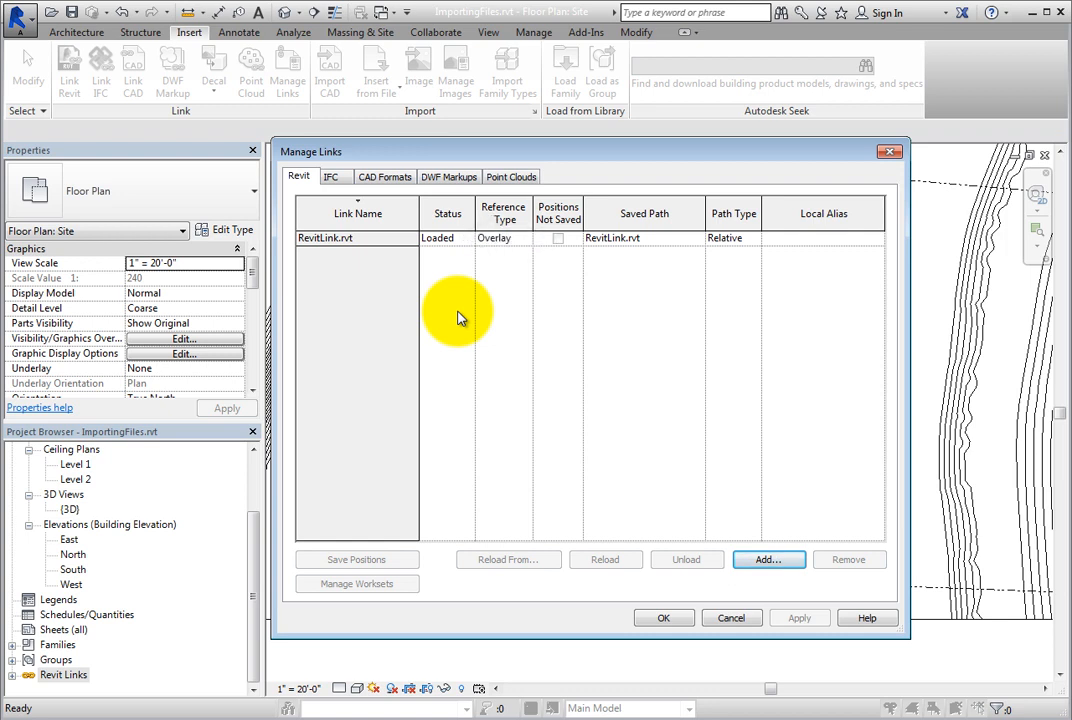
pyautogui.moveTo(502, 252)
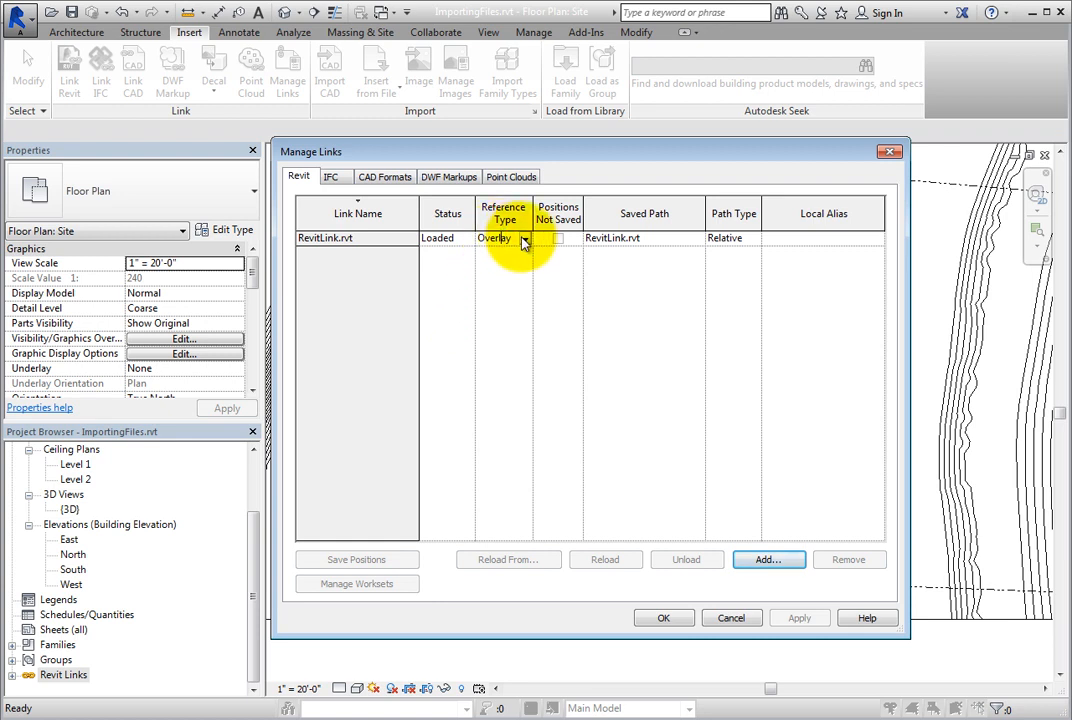
pyautogui.click(521, 238)
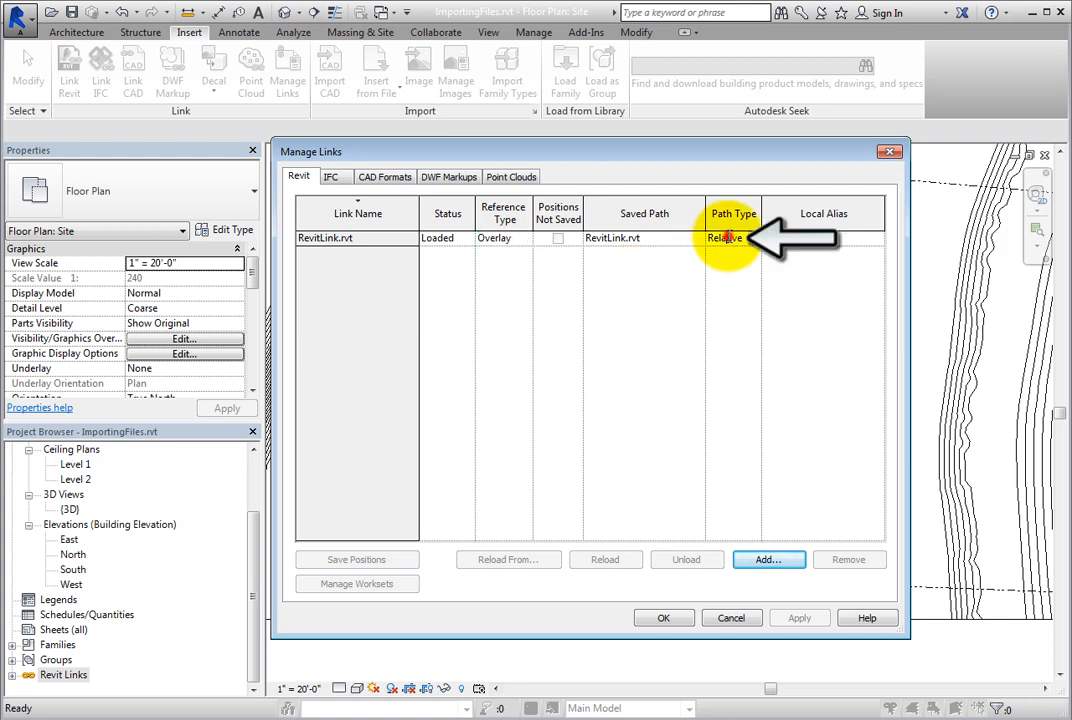
pyautogui.click(733, 238)
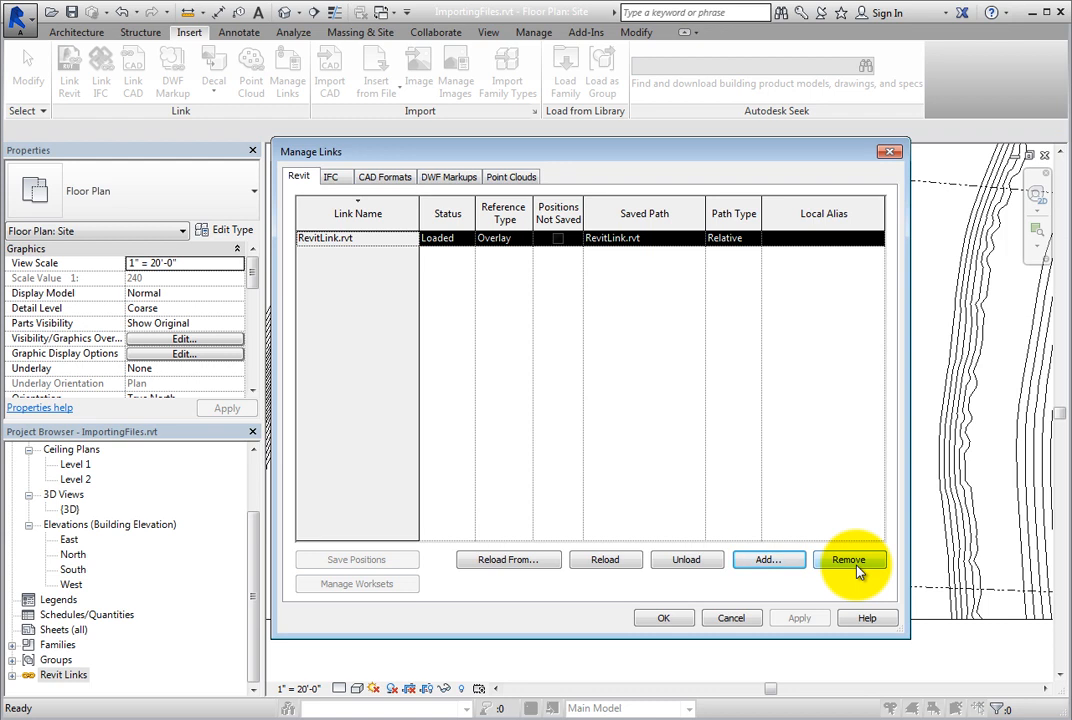
pyautogui.moveTo(848, 575)
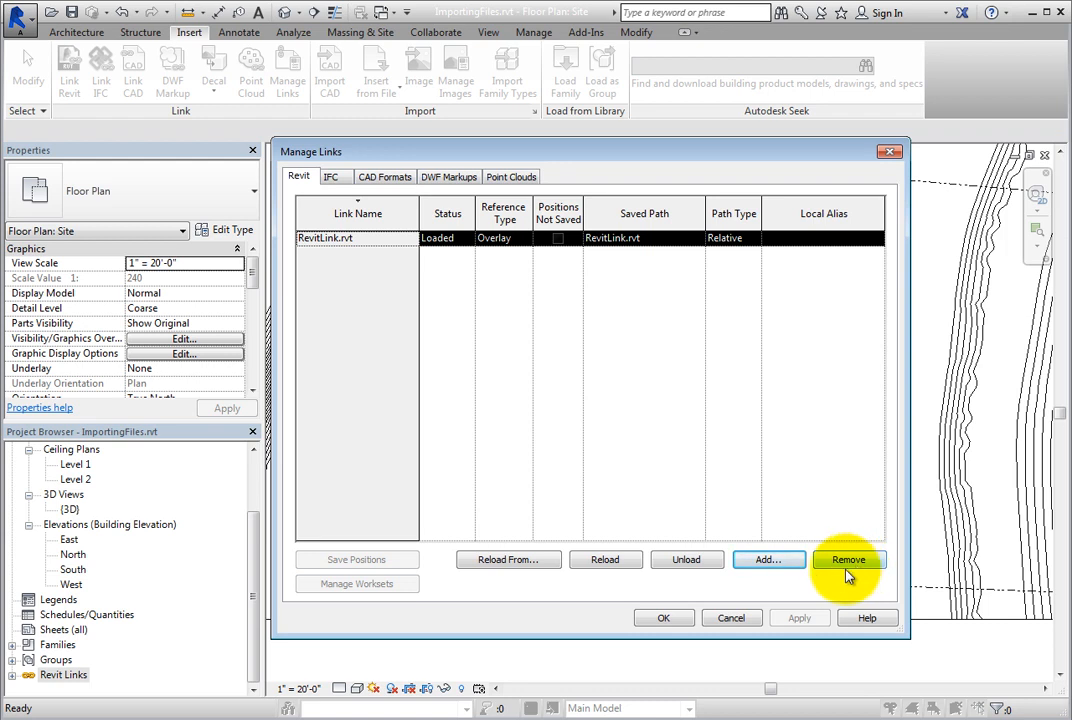
pyautogui.moveTo(687, 559)
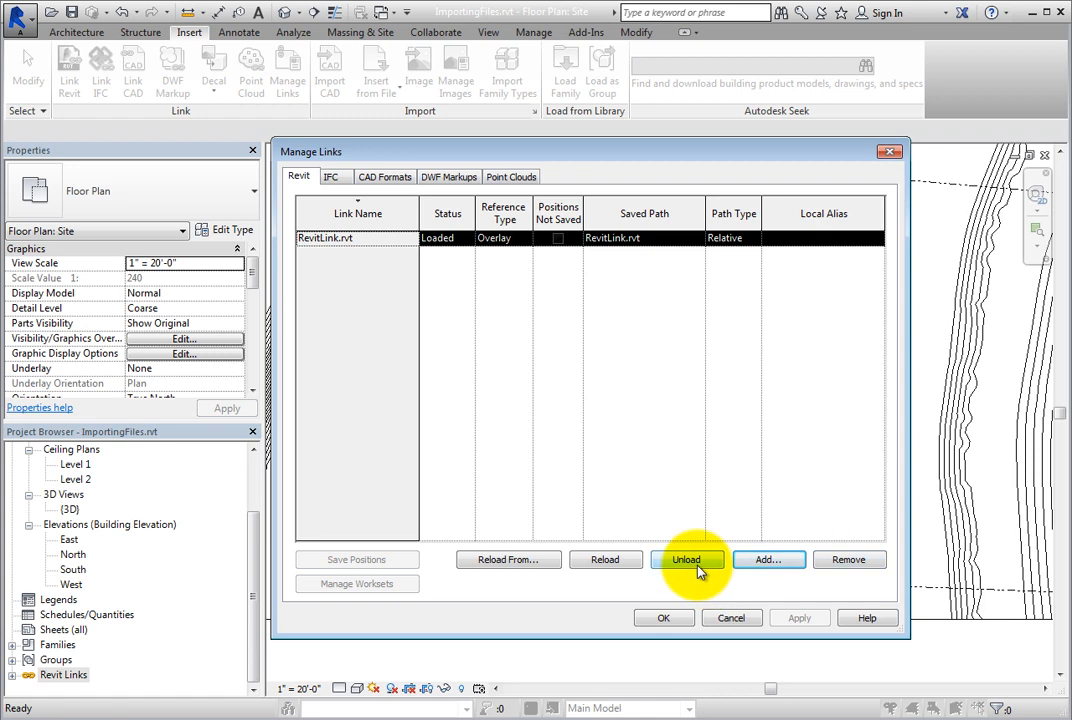
# Step: Unload RevitLink.rvt, confirm the warning, and close Manage Links
pyautogui.click(688, 559)
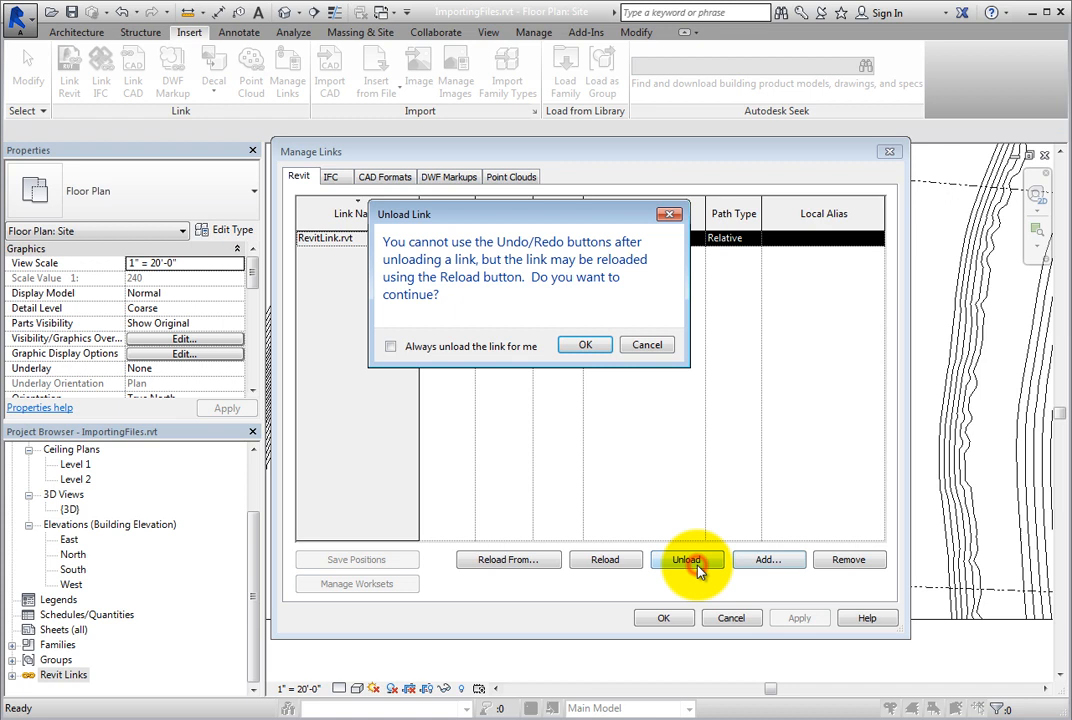
pyautogui.moveTo(588, 430)
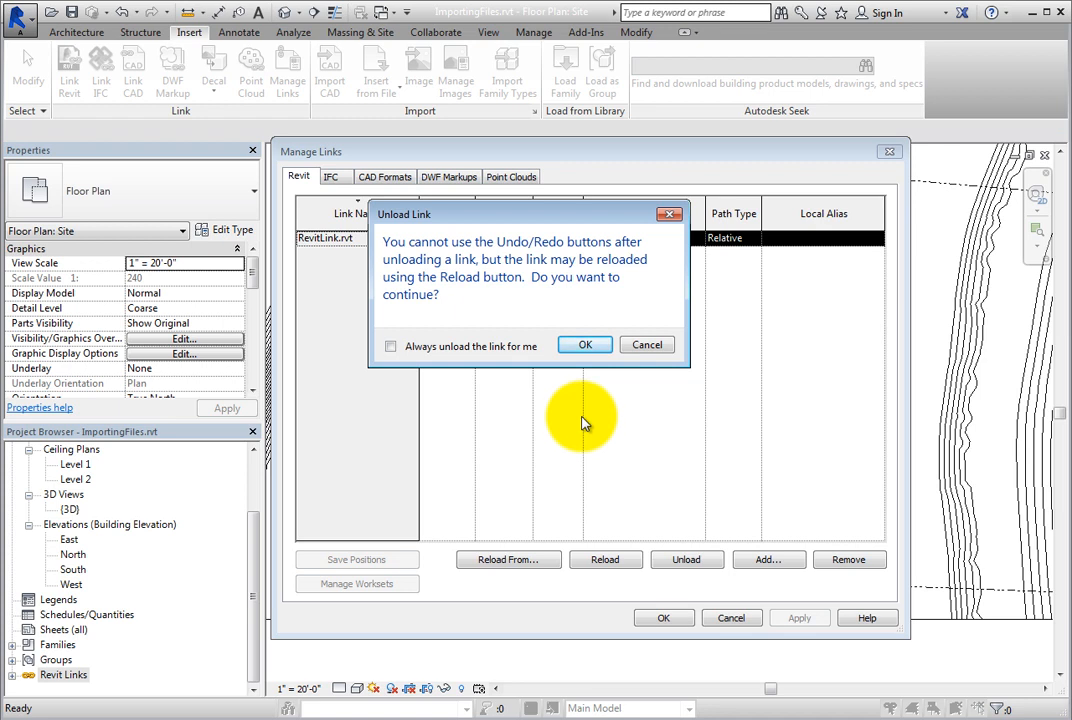
pyautogui.click(584, 344)
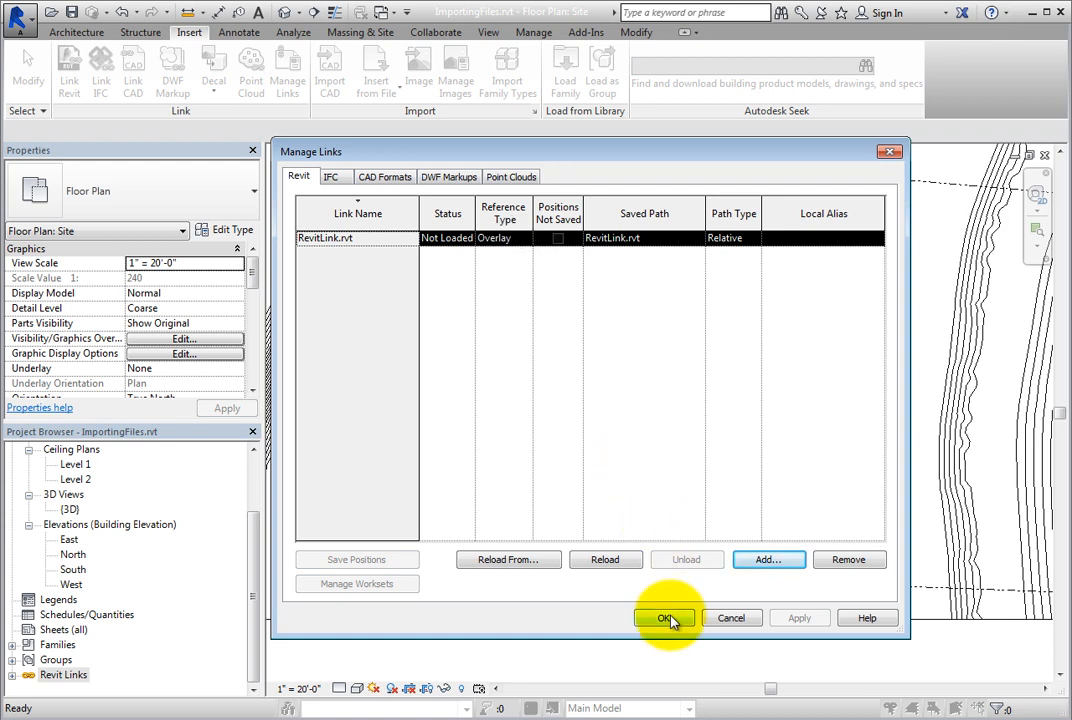
pyautogui.click(665, 617)
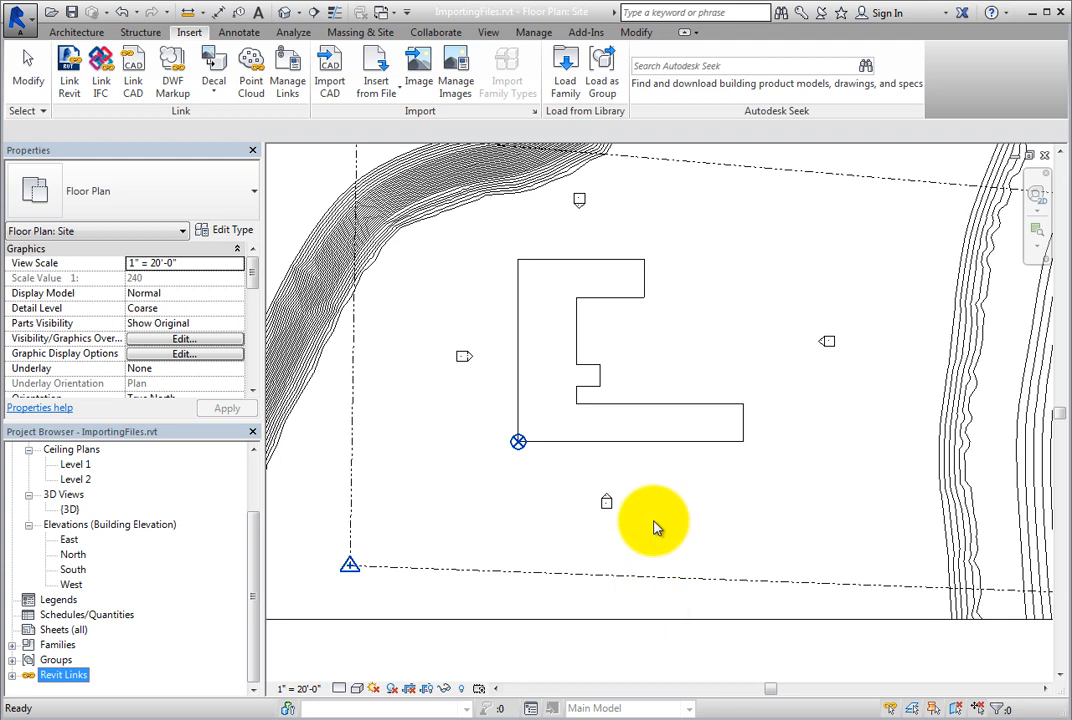
pyautogui.moveTo(650, 520)
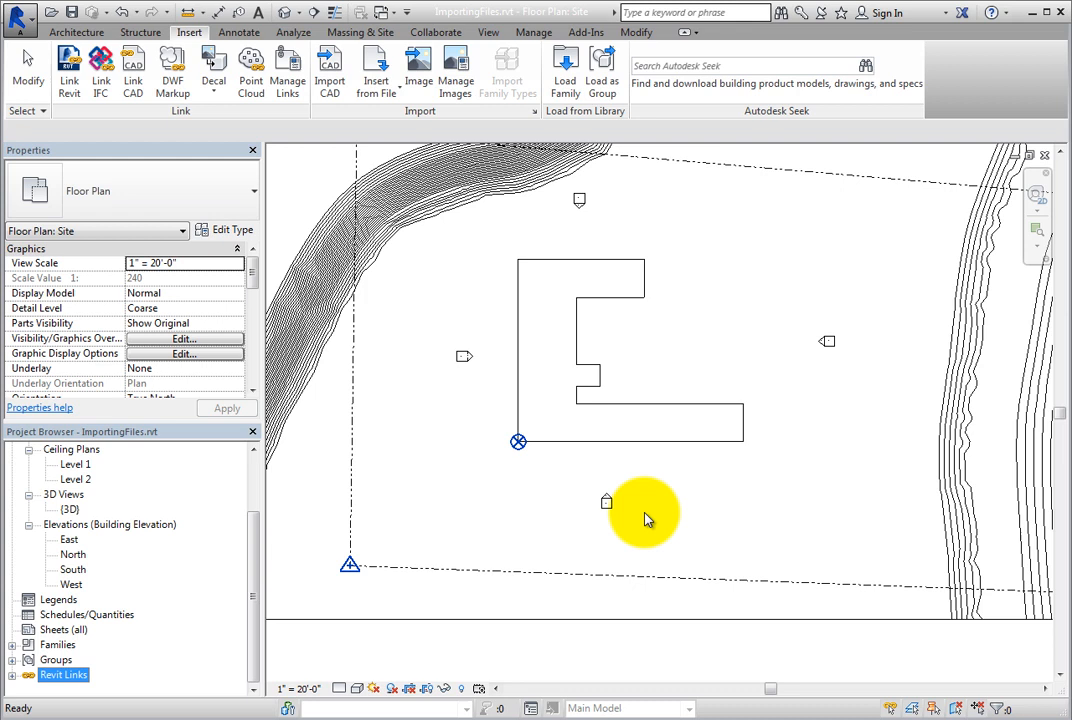
# Step: Reopen Manage Links from the Manage tab to see RevitLink.rvt Not Loaded
pyautogui.click(533, 32)
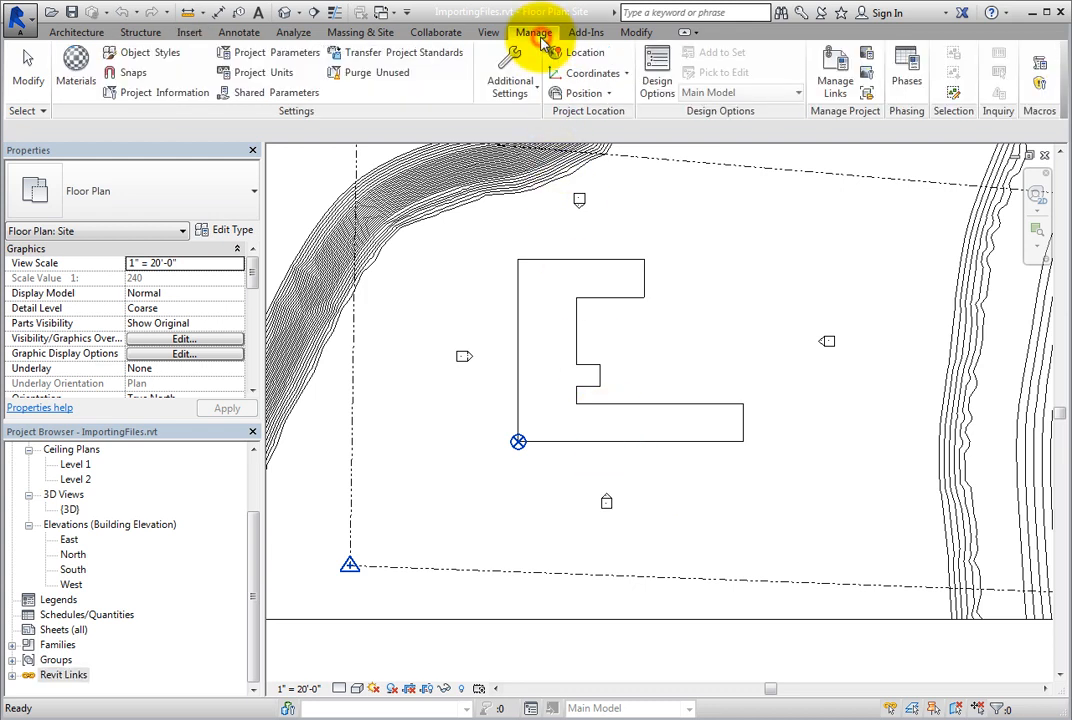
pyautogui.moveTo(835, 80)
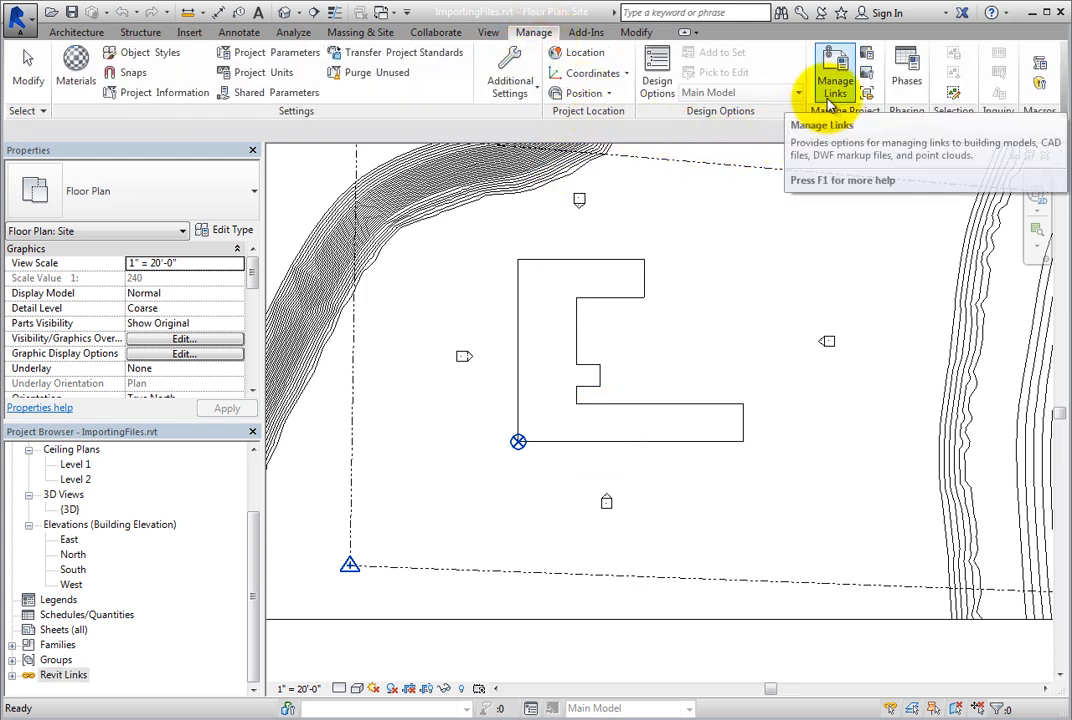
pyautogui.click(834, 70)
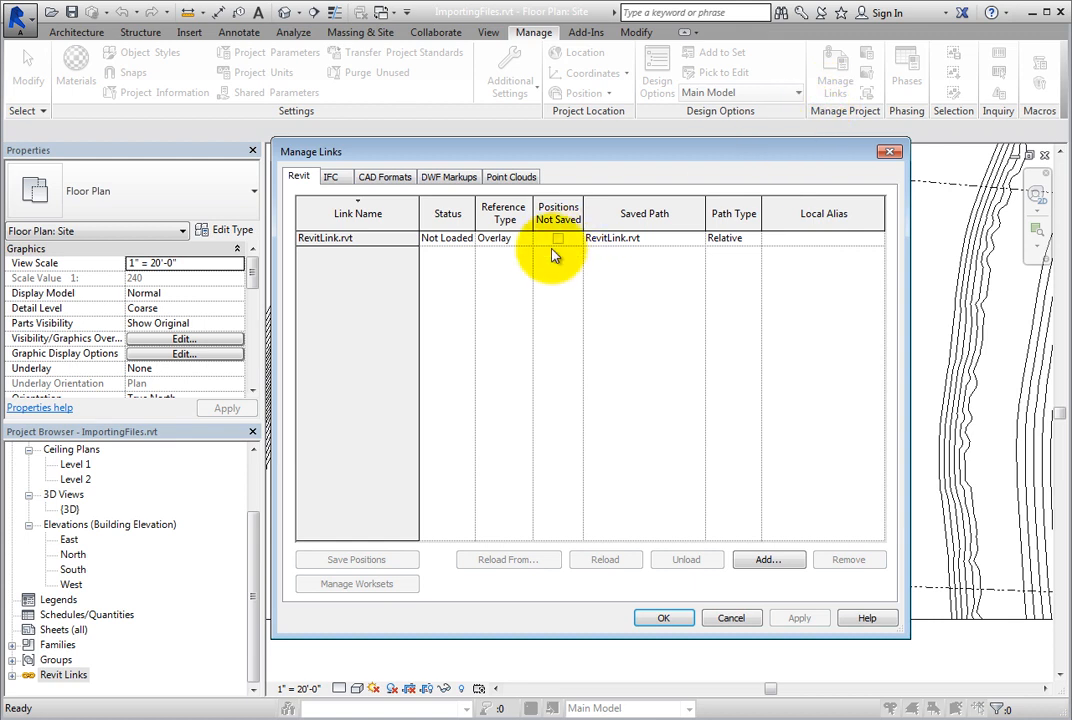
pyautogui.moveTo(457, 302)
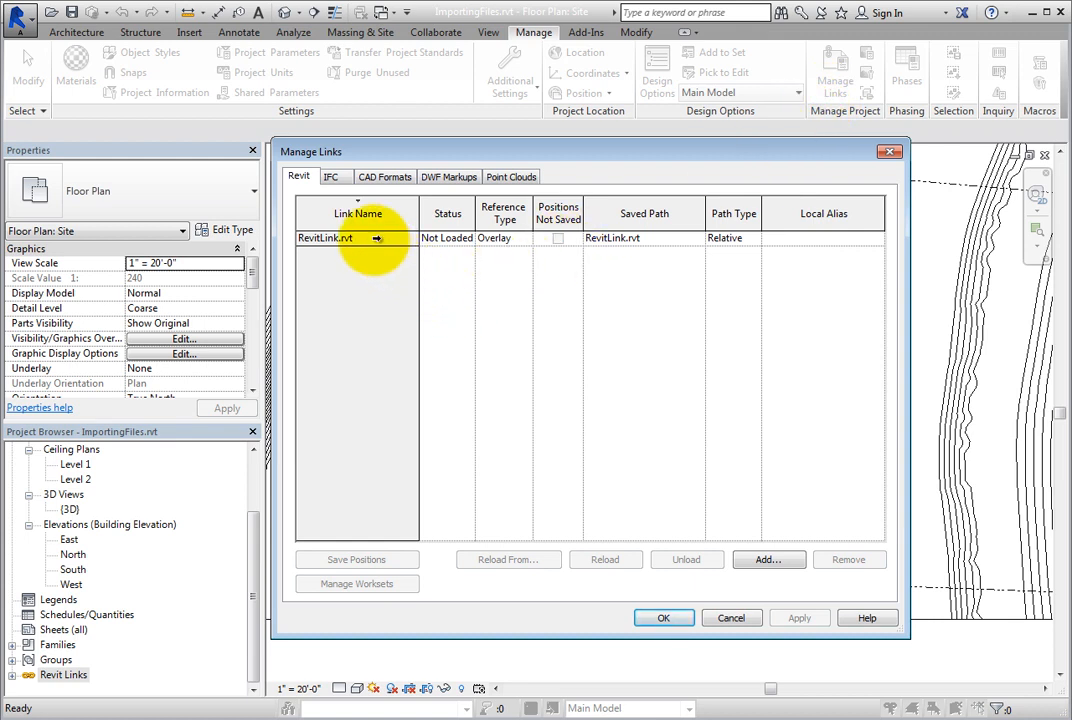
# Step: Select RevitLink.rvt in the link list and reload it
pyautogui.click(355, 237)
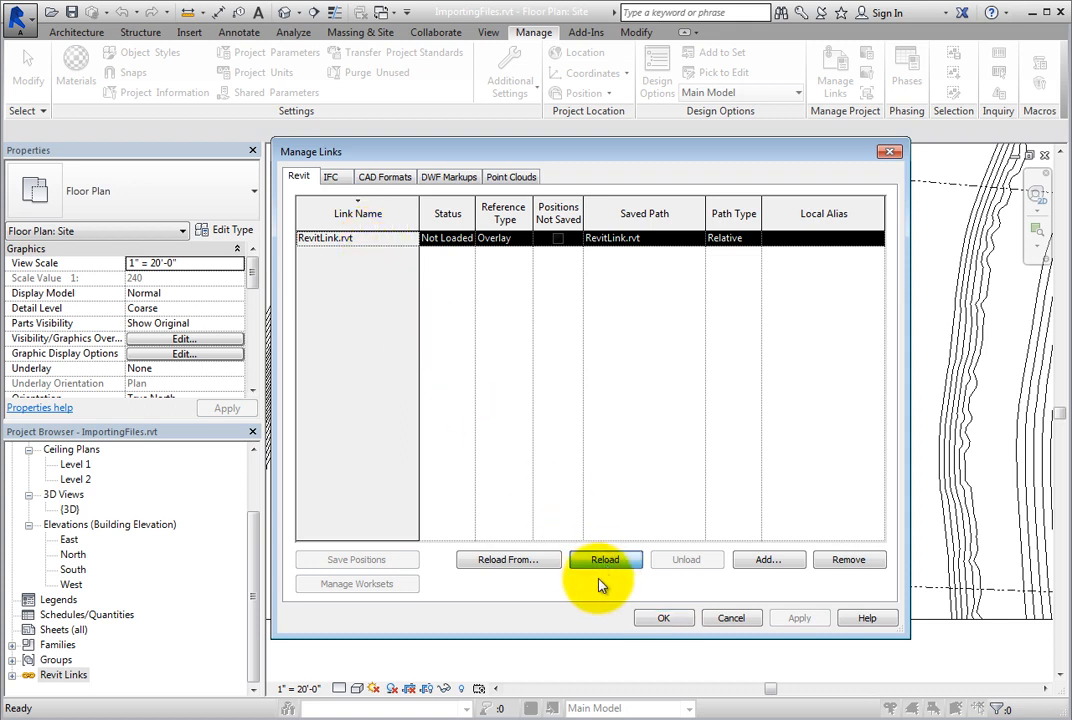
pyautogui.click(604, 559)
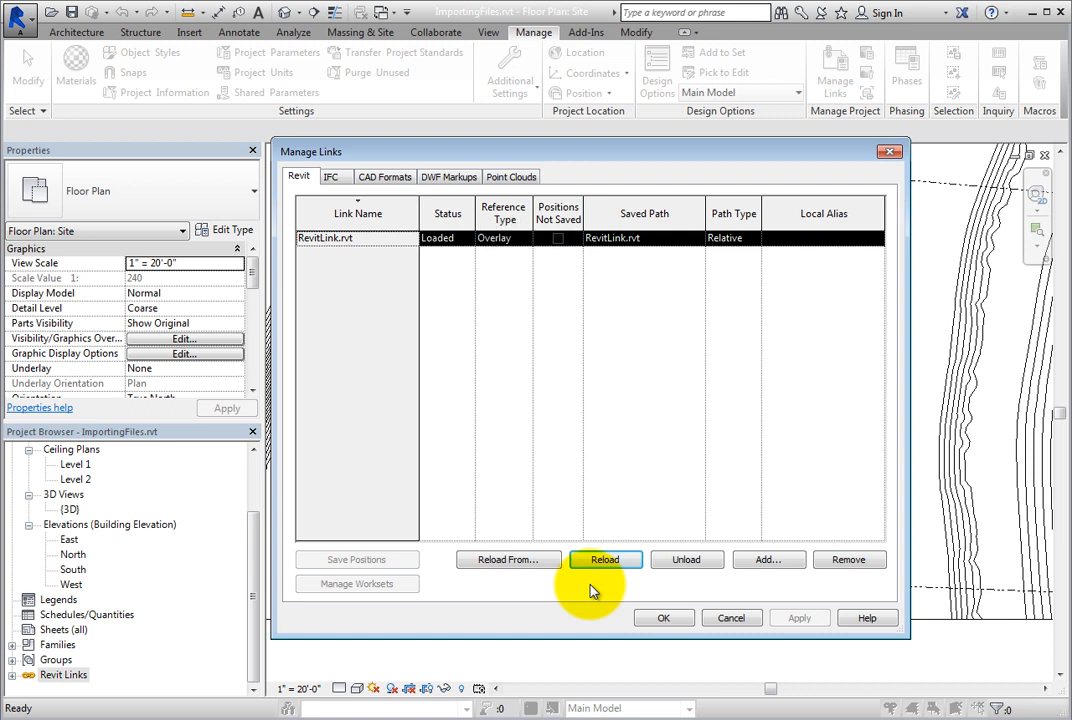
pyautogui.moveTo(583, 583)
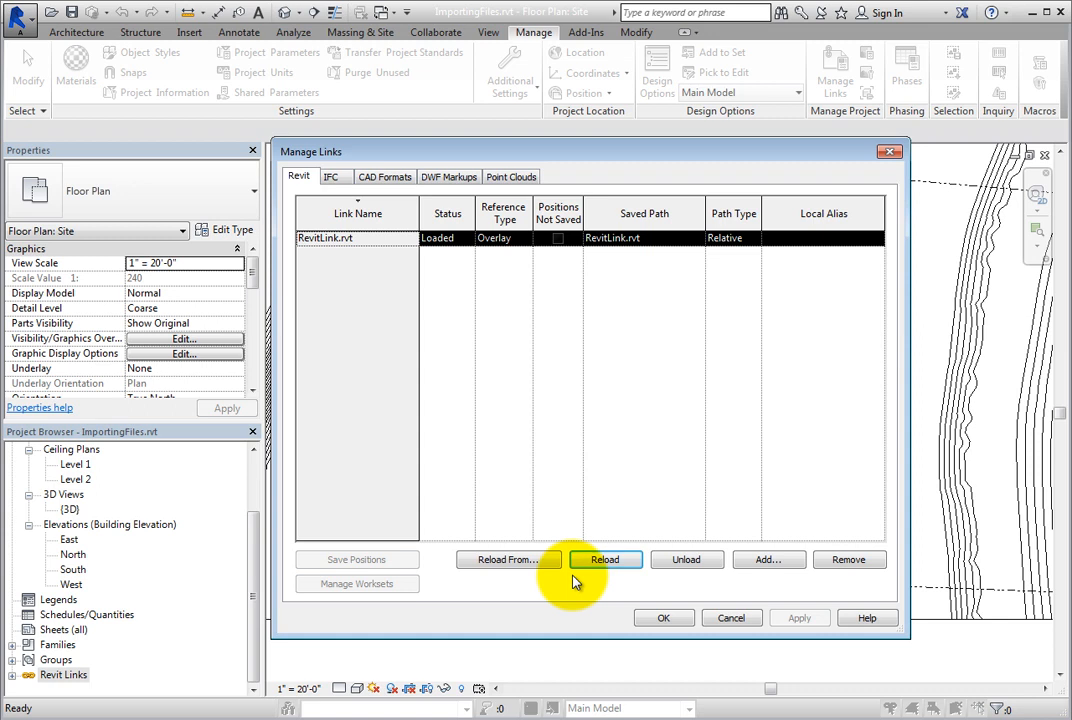
pyautogui.moveTo(508, 559)
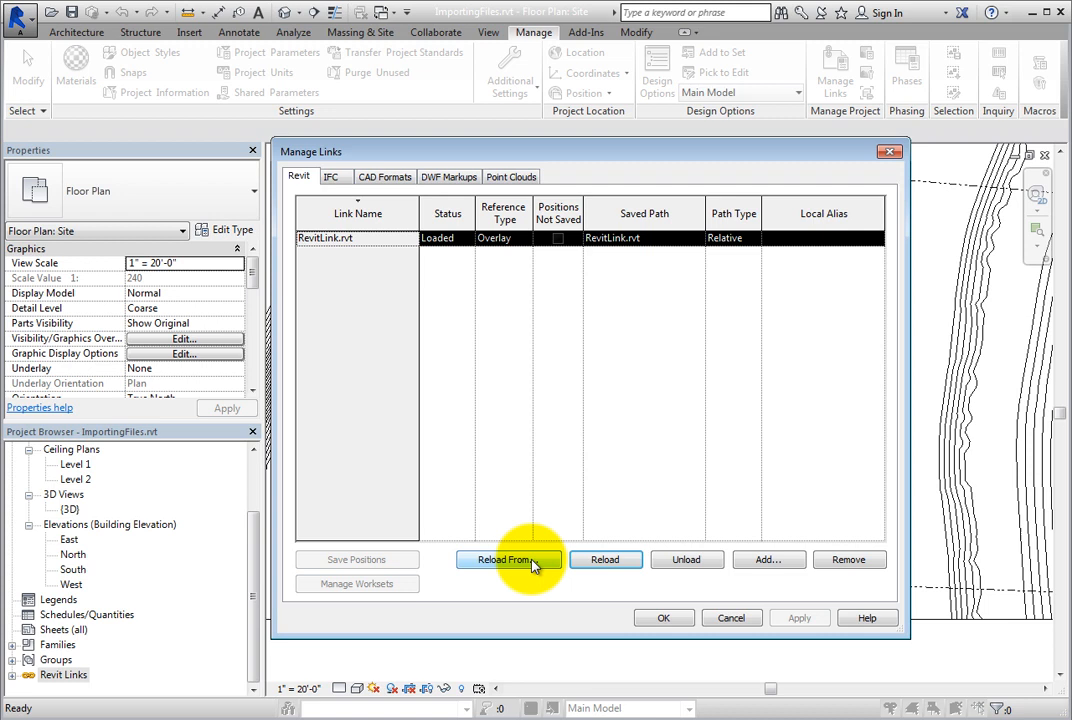
# Step: Reload the link from RevitLink.rvt via Reload From, then close Manage Links
pyautogui.click(508, 559)
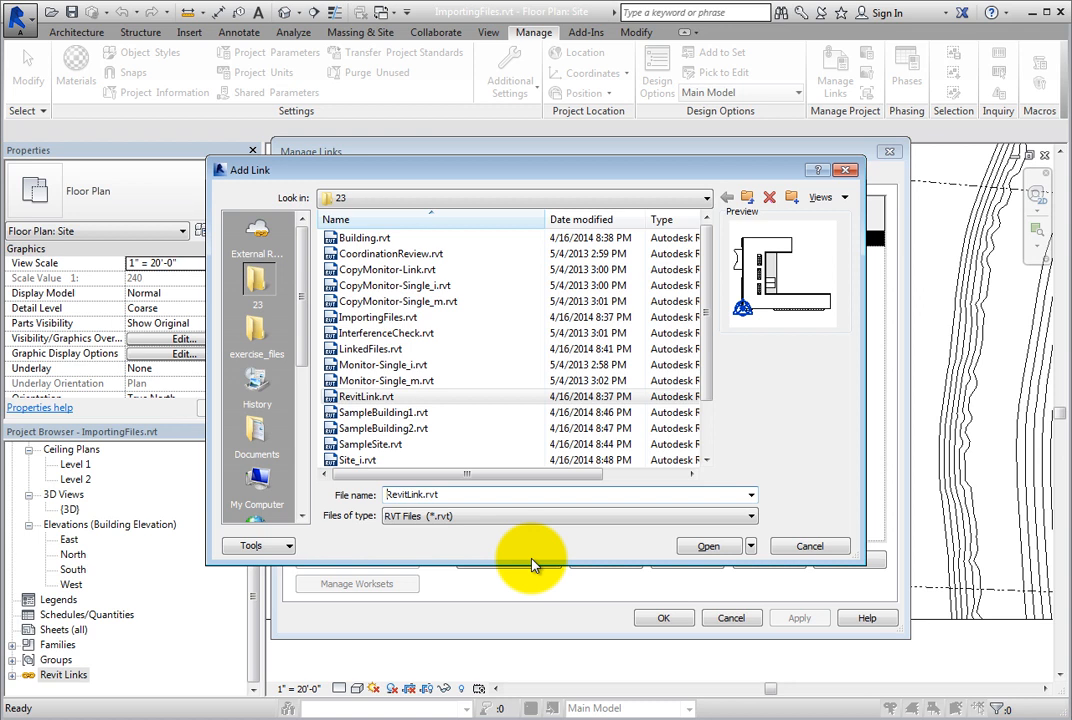
pyautogui.moveTo(461, 483)
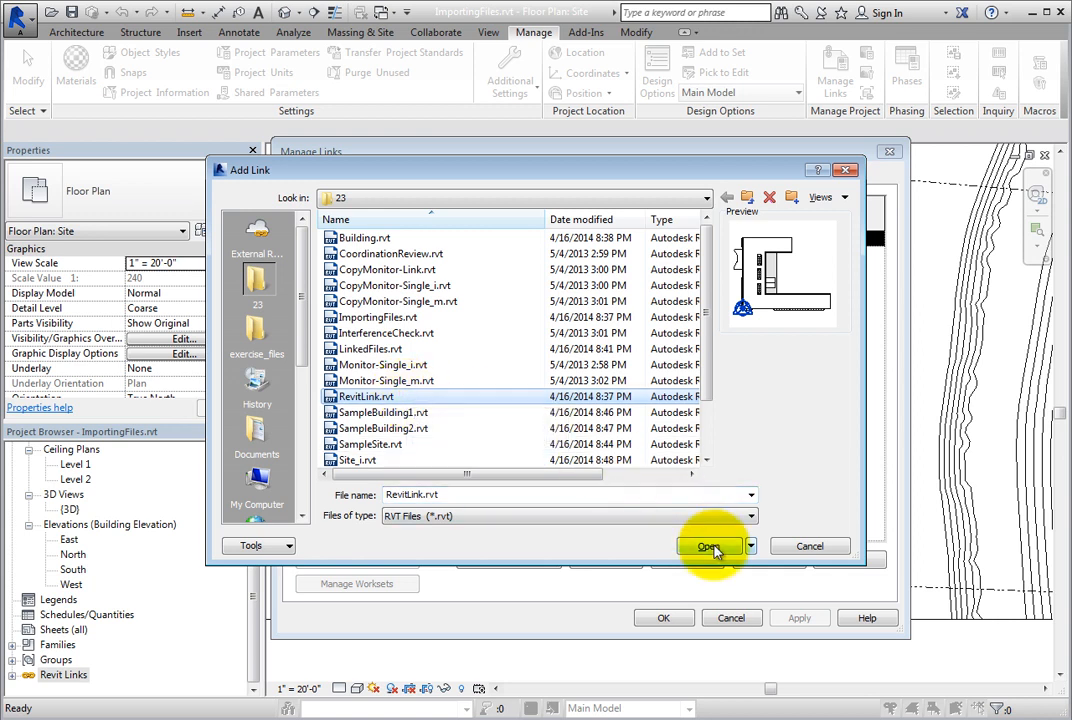
pyautogui.click(708, 546)
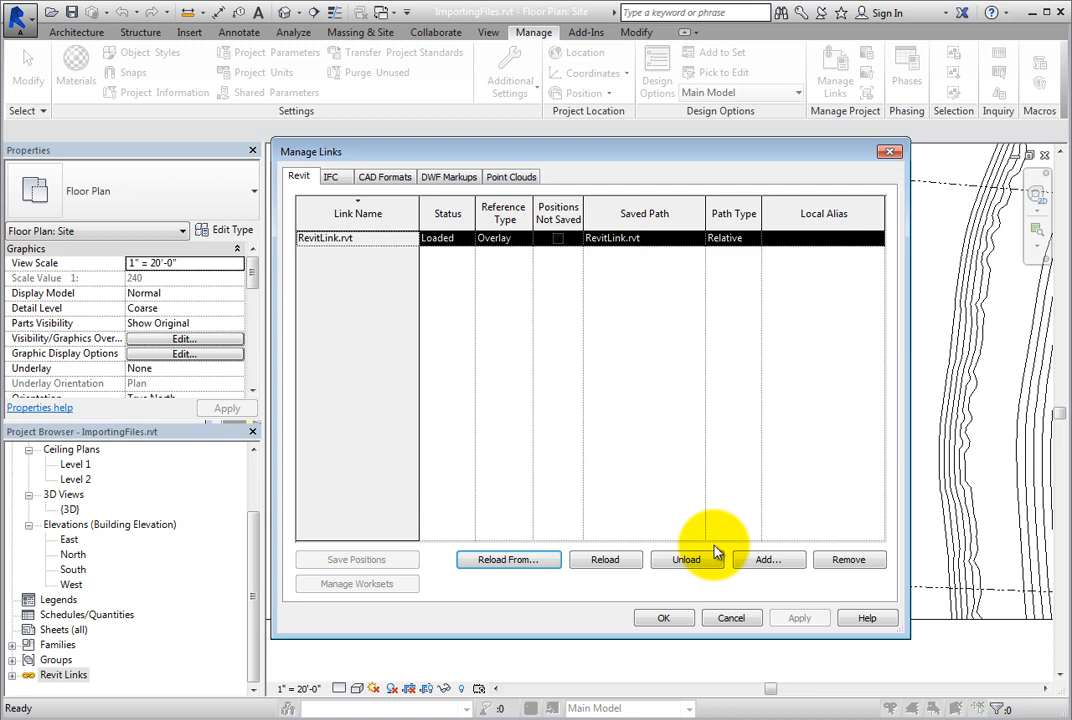
pyautogui.moveTo(651, 622)
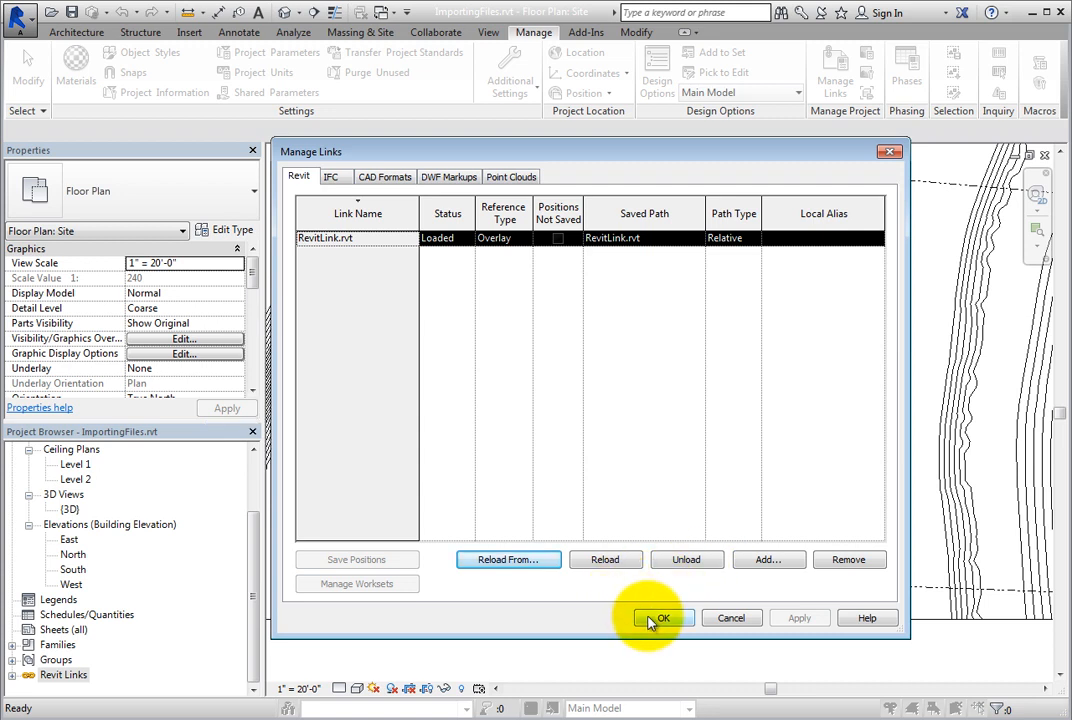
pyautogui.click(663, 617)
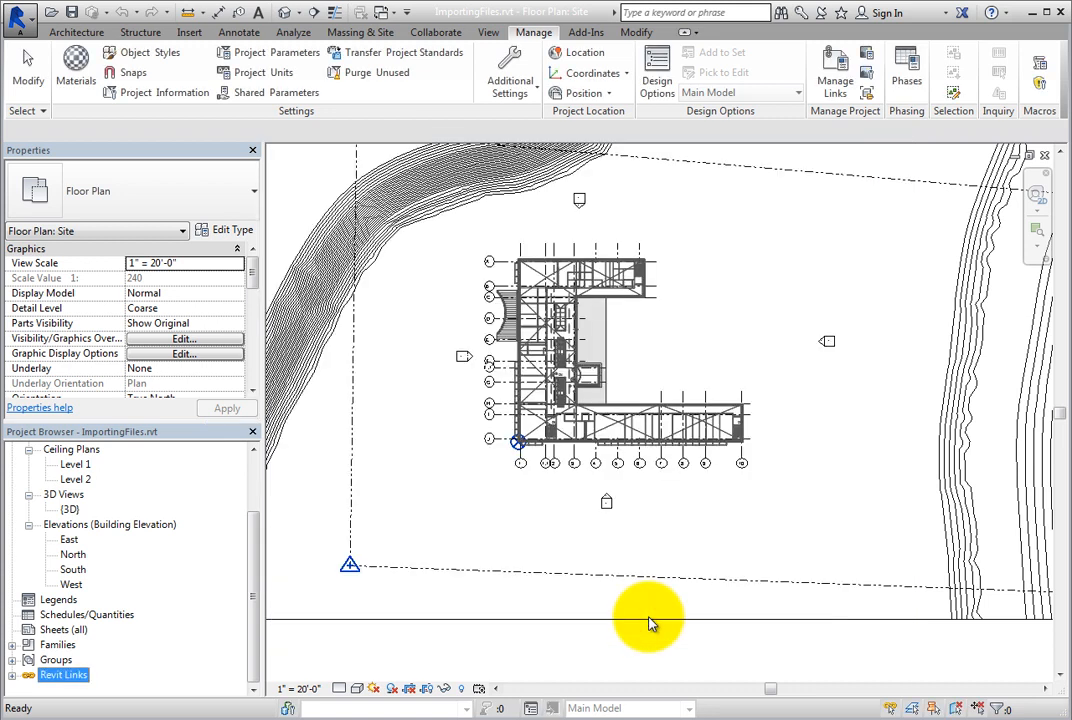
pyautogui.moveTo(643, 510)
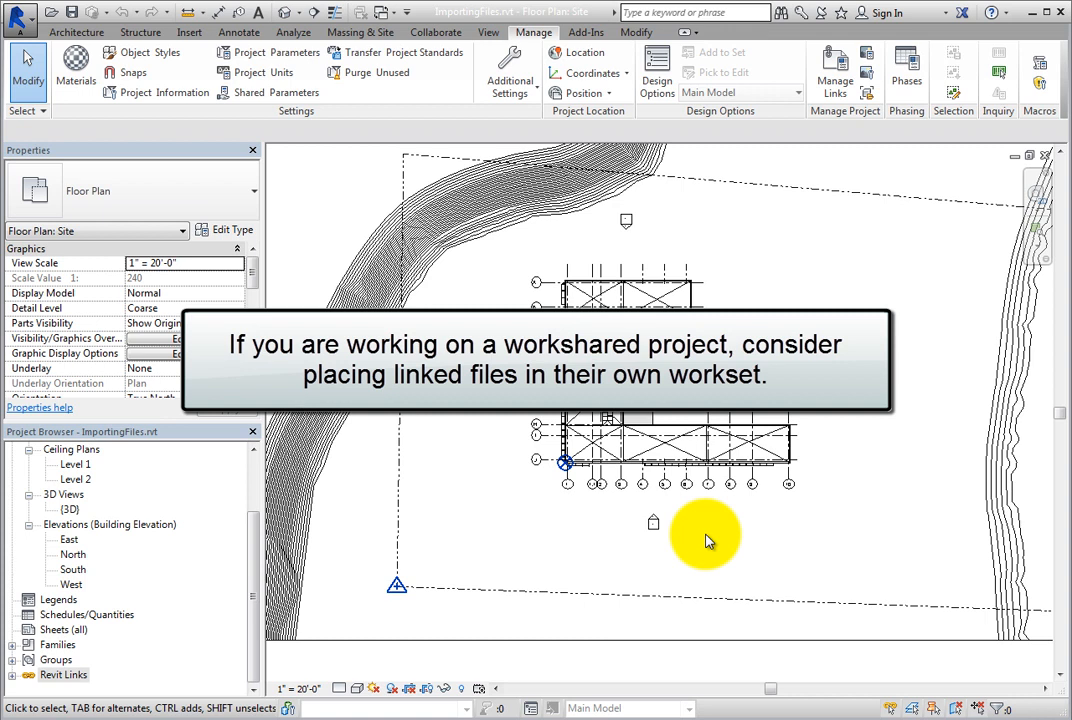
pyautogui.moveTo(702, 538)
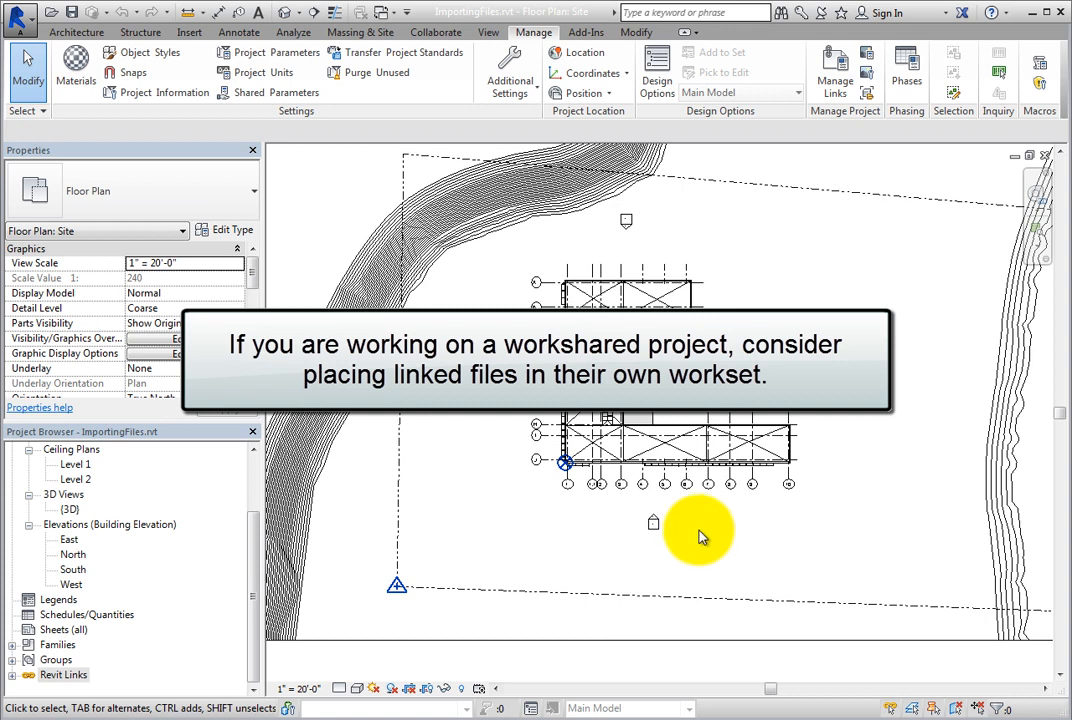